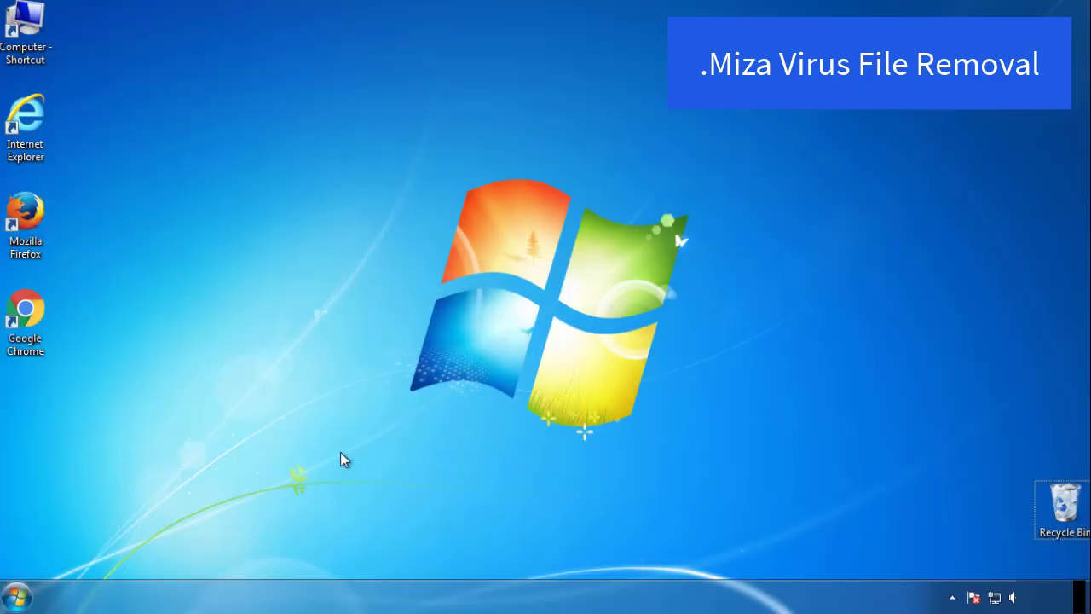
# Launch System Configuration by searching msconfig from the Start menu.
pyautogui.click(15, 595)
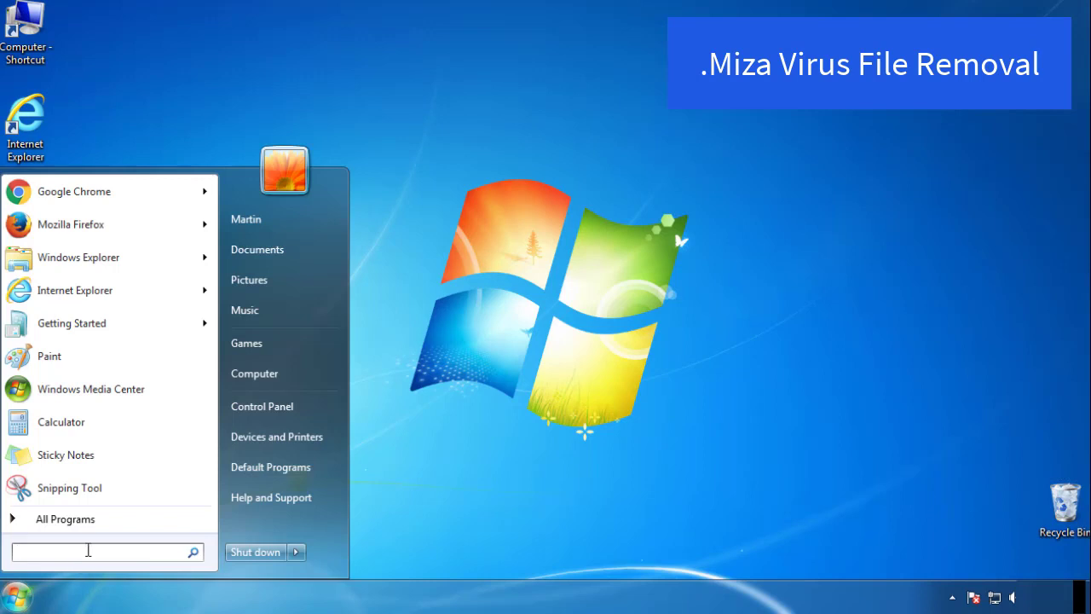
pyautogui.write('mscon')
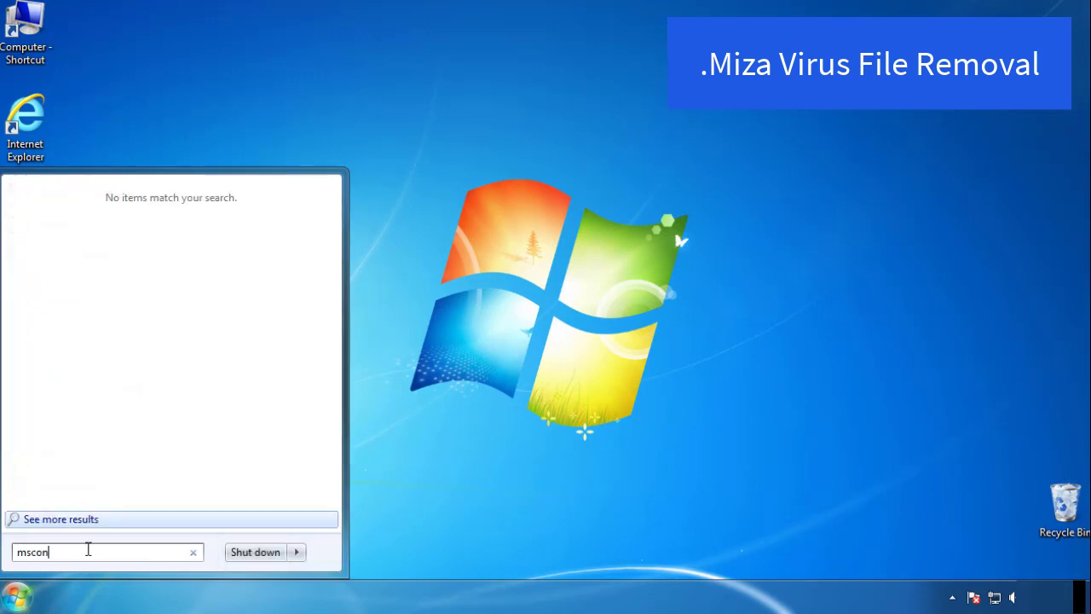
pyautogui.press('enter')
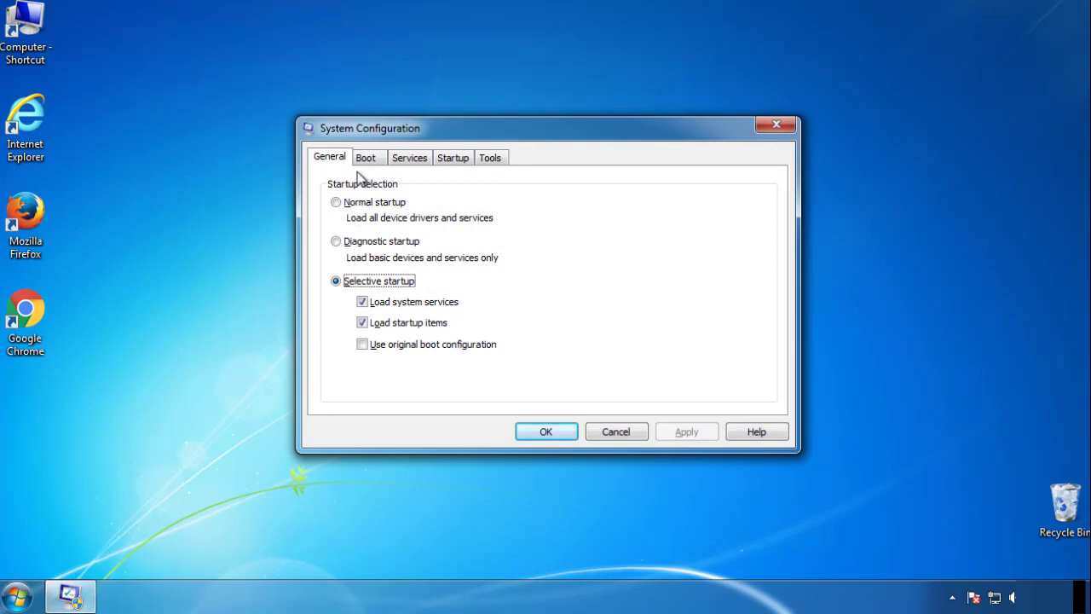
# Enable Safe boot (Minimal) on the Boot tab, accept it and restart into Safe Mode.
pyautogui.click(365, 157)
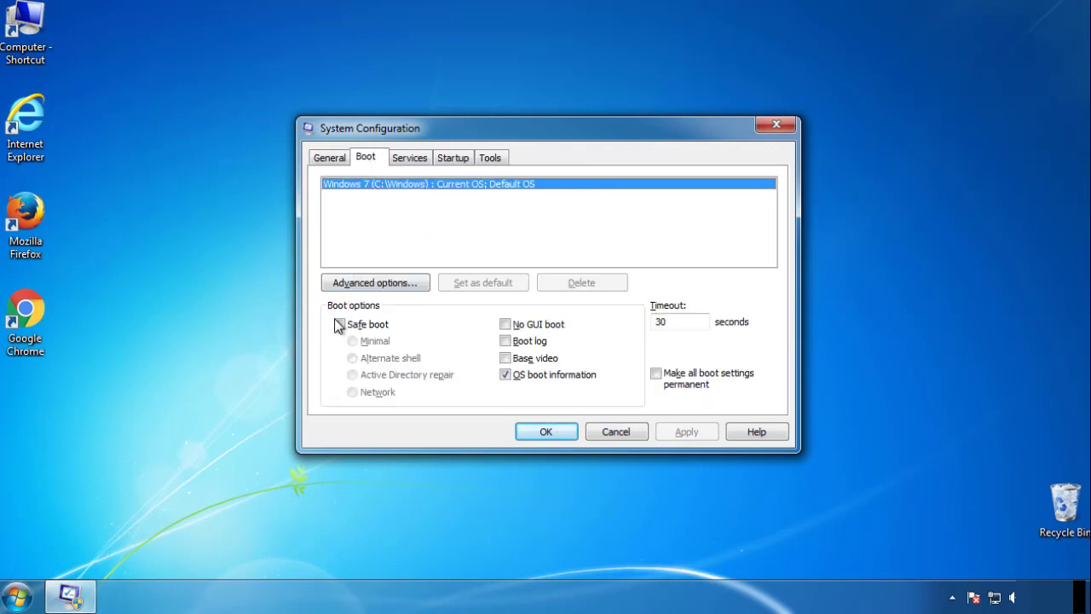
pyautogui.click(339, 324)
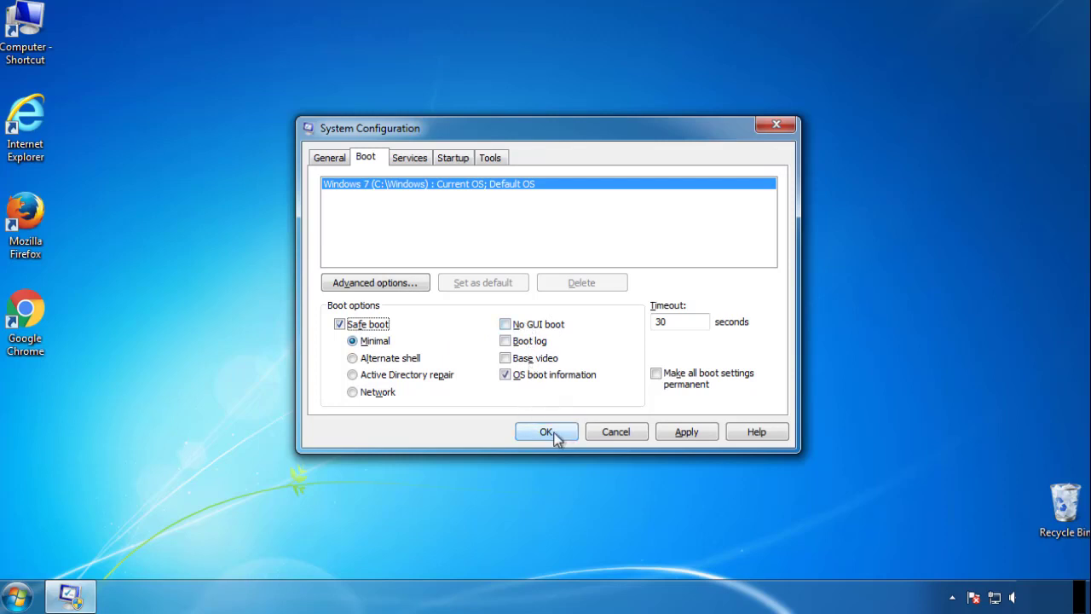
pyautogui.click(545, 431)
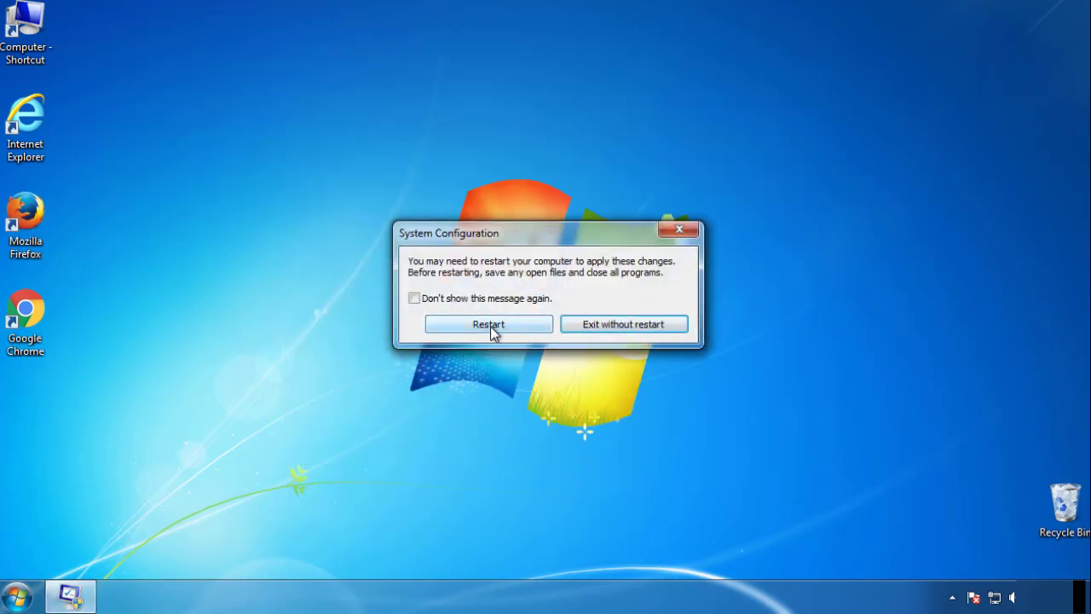
pyautogui.click(488, 324)
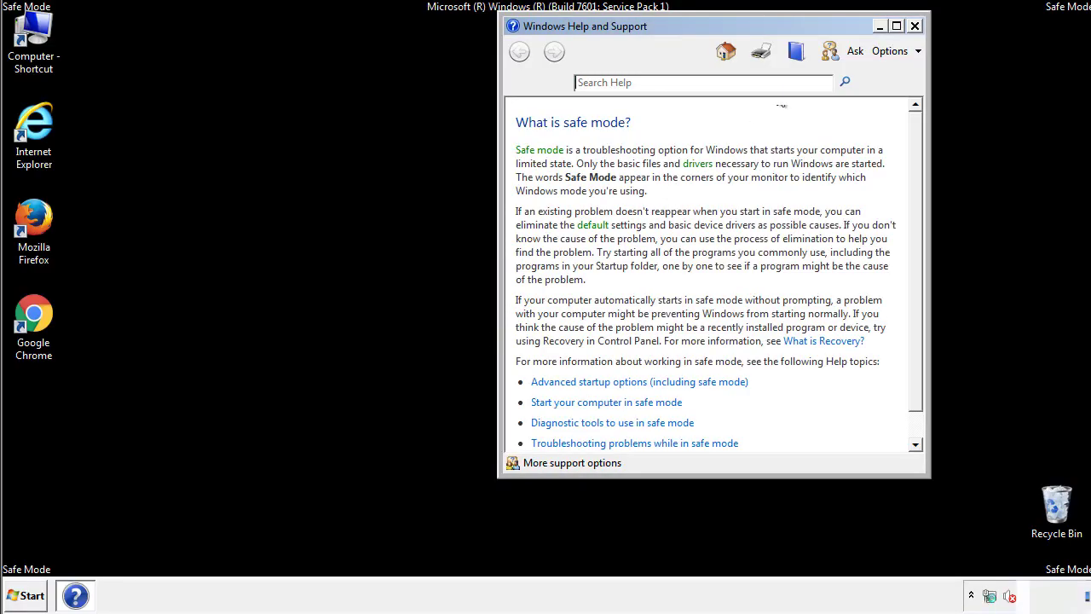
# Close the safe mode help, view Folder Options in Control Panel, then close both.
pyautogui.click(914, 25)
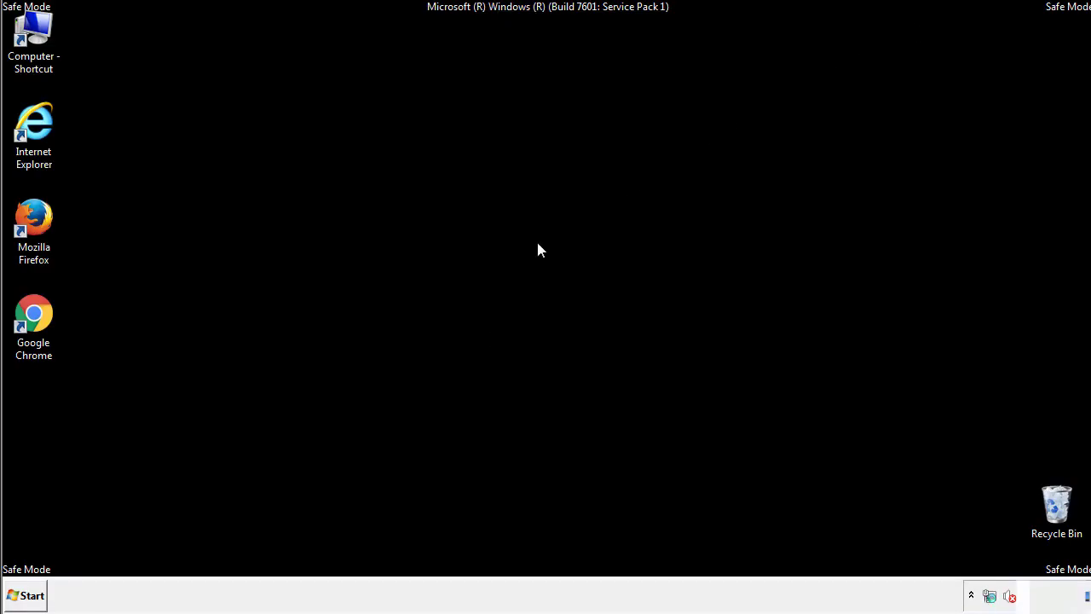
pyautogui.click(26, 595)
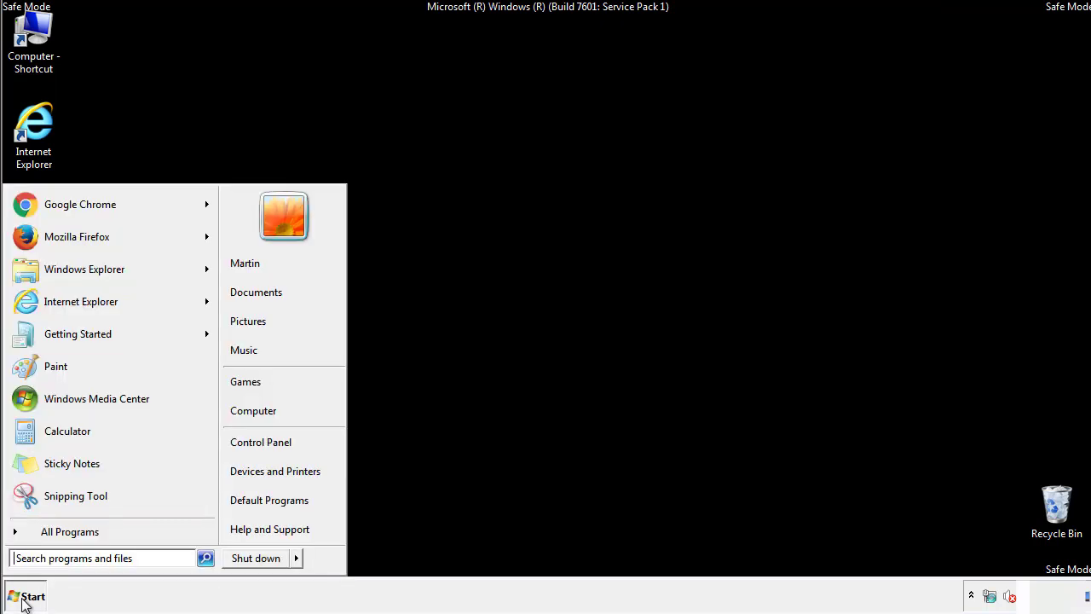
pyautogui.click(26, 595)
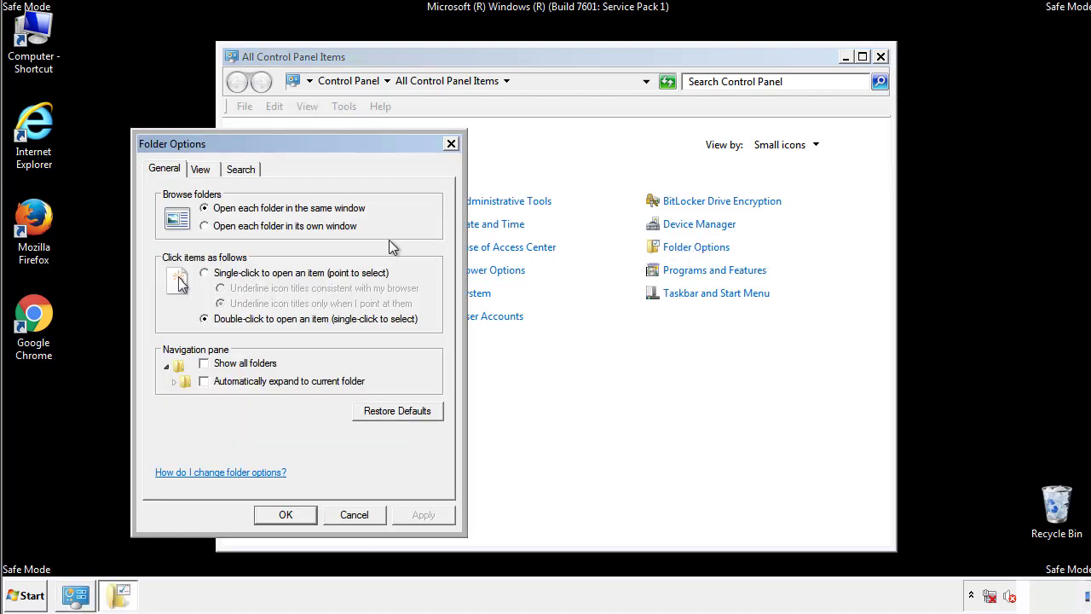
pyautogui.click(201, 169)
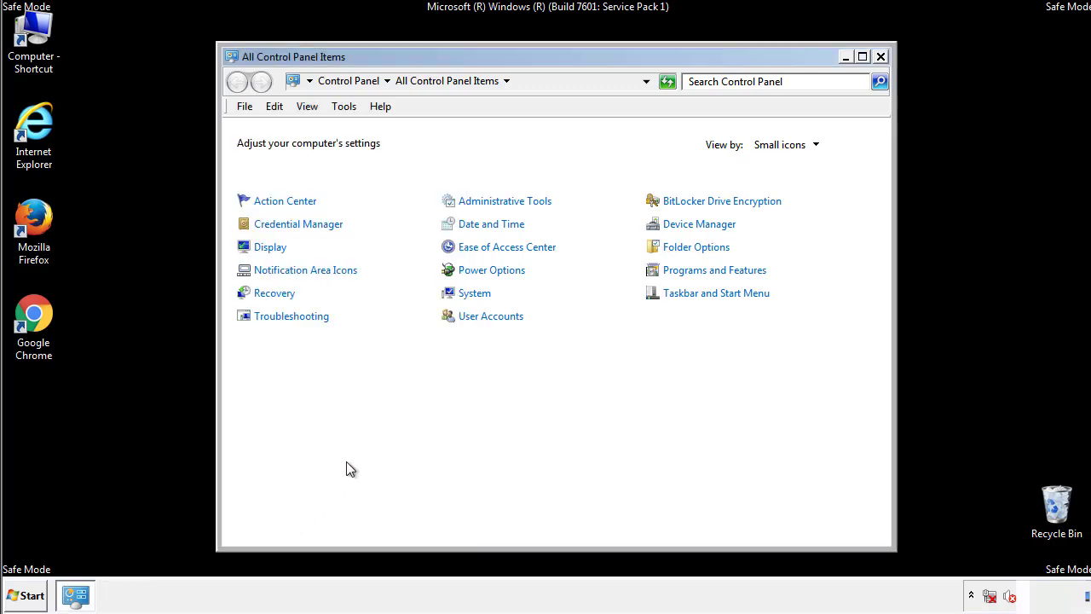
pyautogui.click(879, 57)
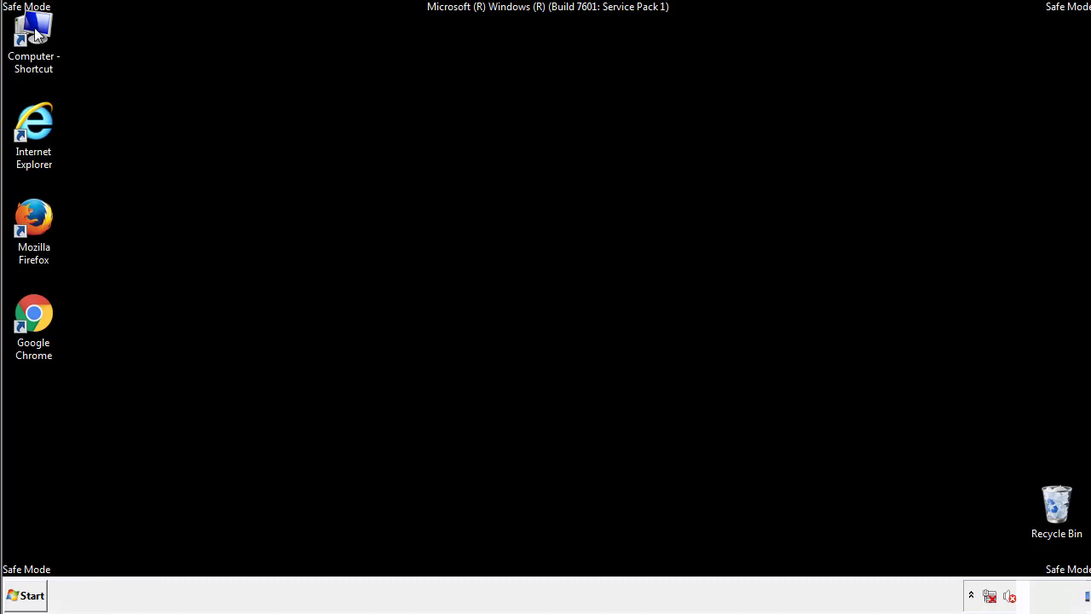
# Browse from Computer to C:\Windows\System32\drivers\etc in Windows Explorer.
pyautogui.click(34, 38)
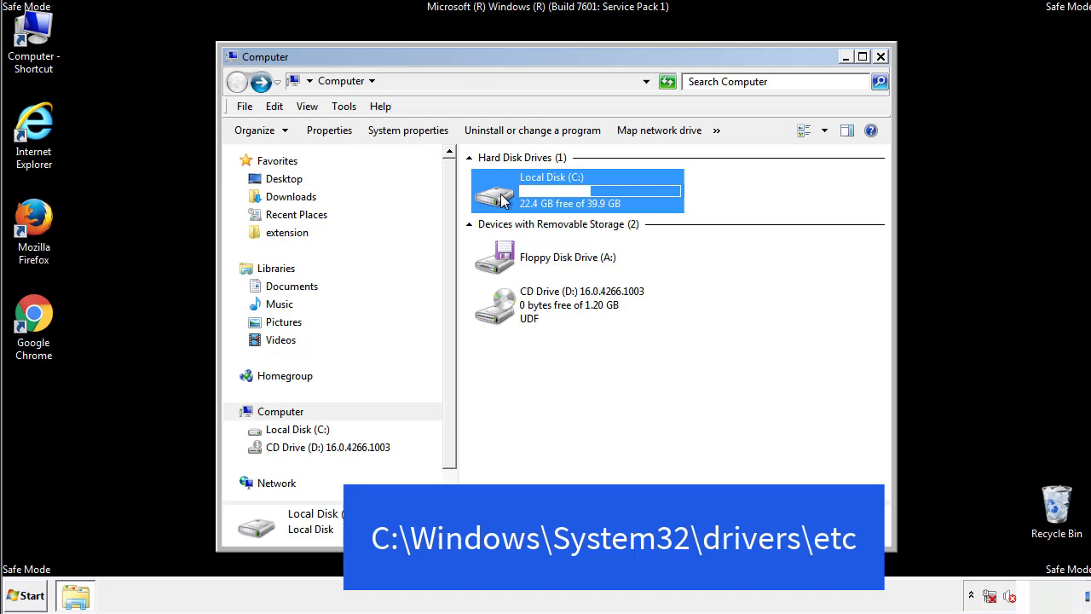
pyautogui.doubleClick(576, 191)
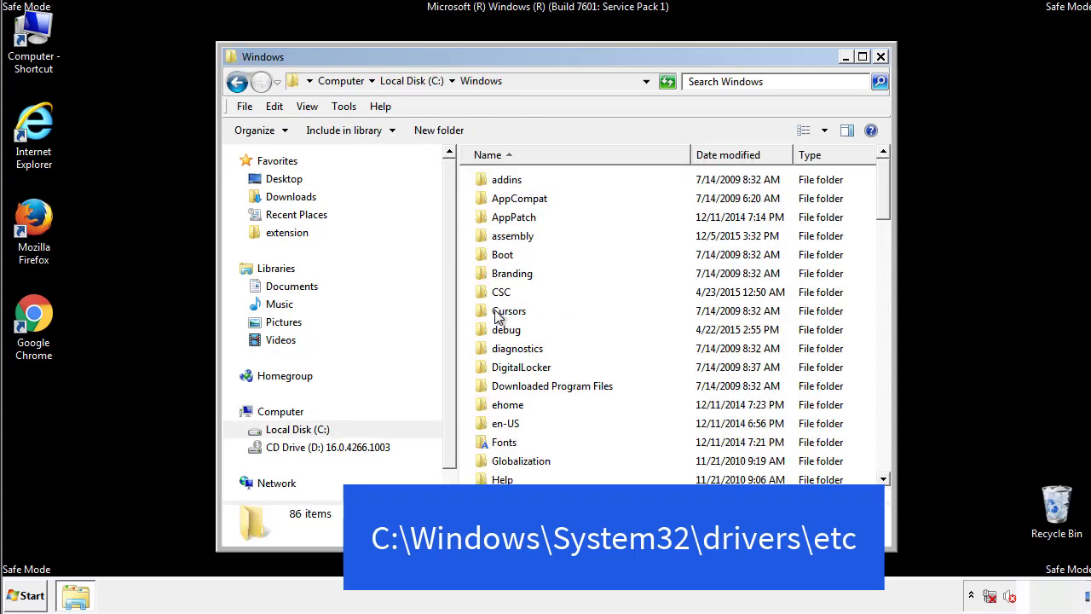
pyautogui.scroll(-3)
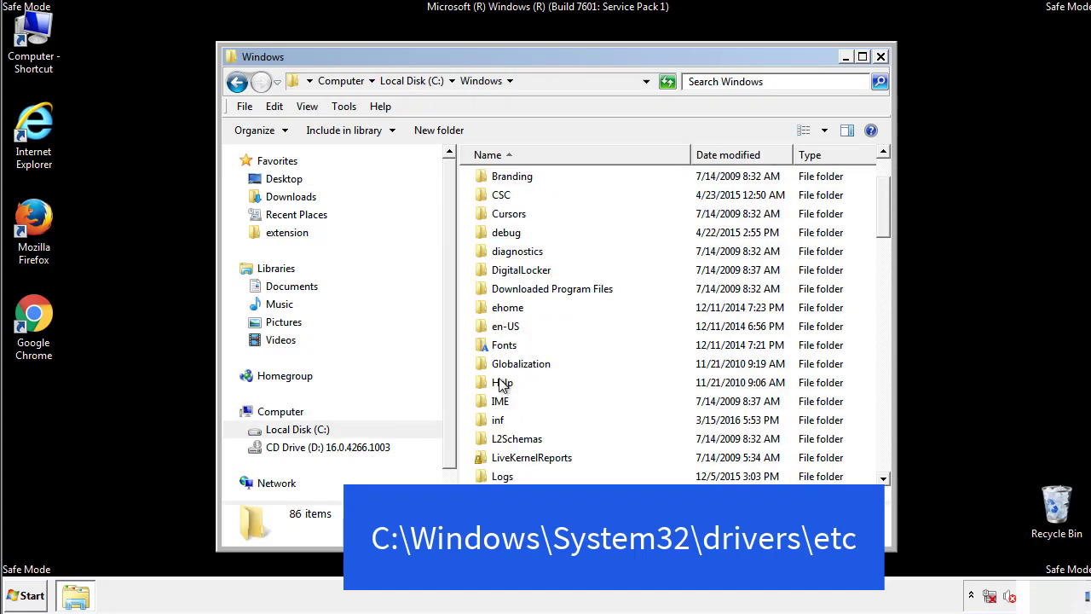
pyautogui.scroll(-3)
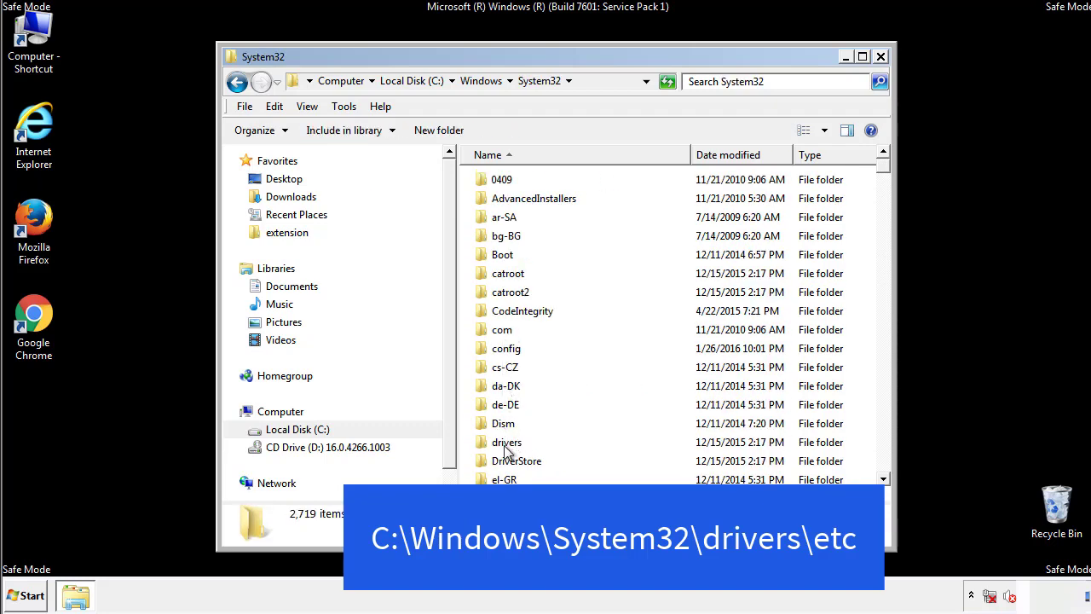
pyautogui.doubleClick(507, 441)
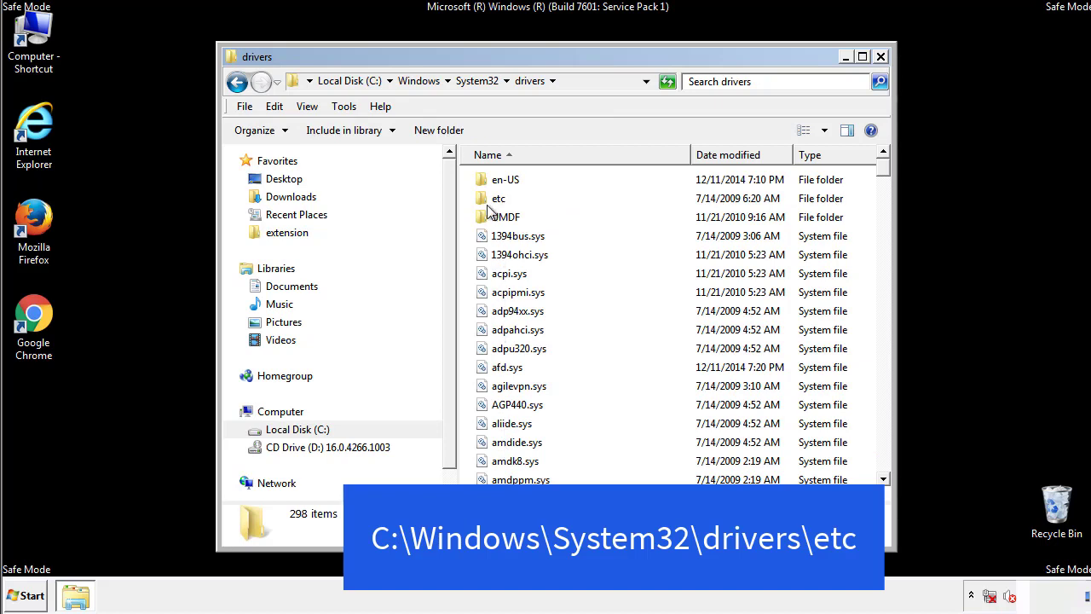
pyautogui.doubleClick(497, 197)
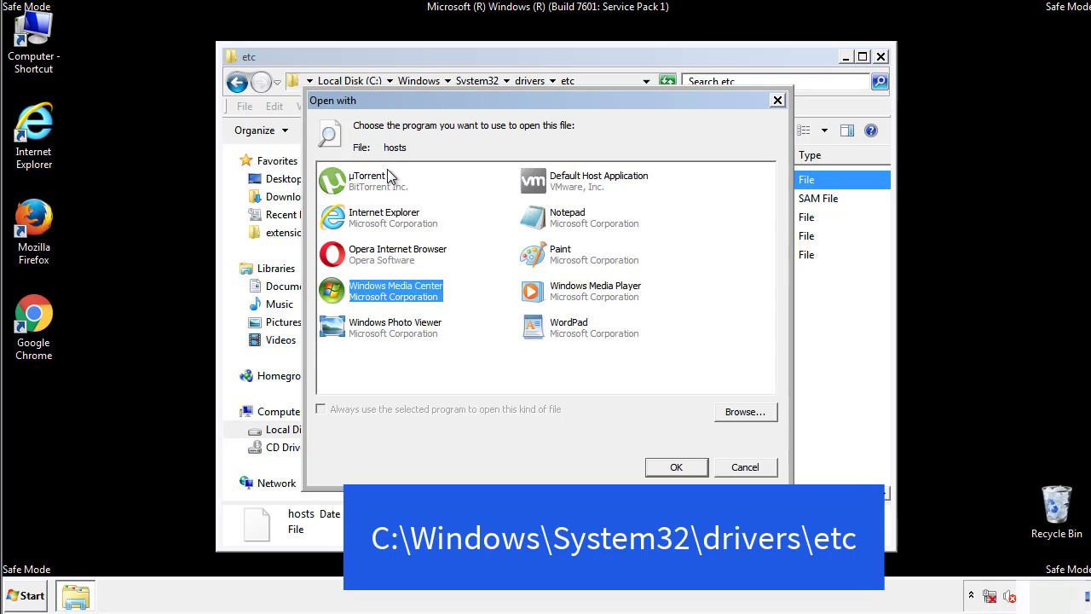
pyautogui.moveTo(552, 225)
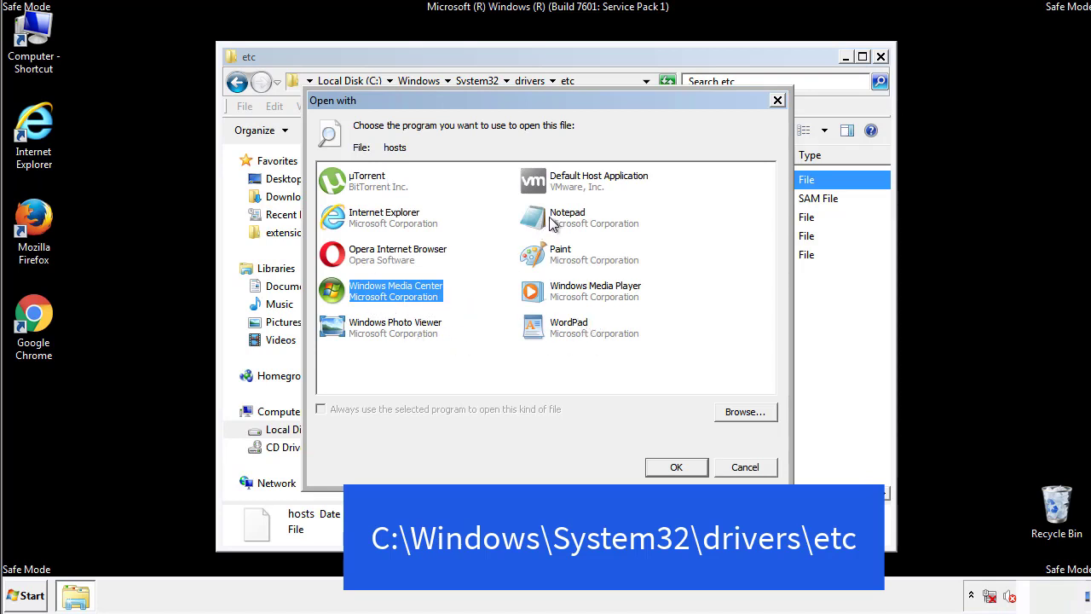
# Open hosts in Notepad, delete the four suspicious redirect entries, and close Notepad and Explorer.
pyautogui.click(675, 467)
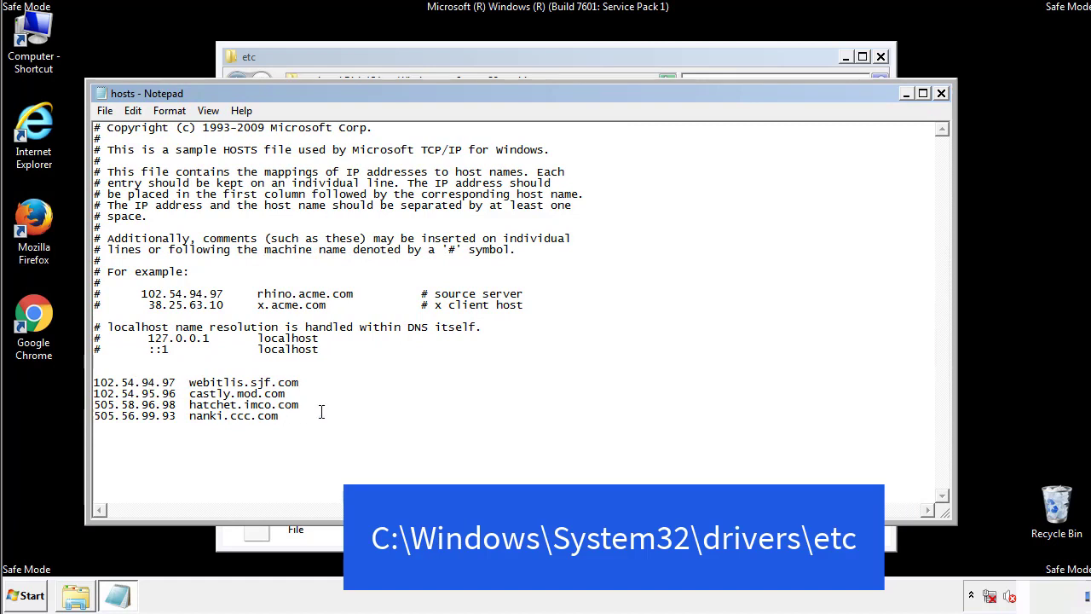
pyautogui.moveTo(96, 382); pyautogui.dragTo(300, 419)
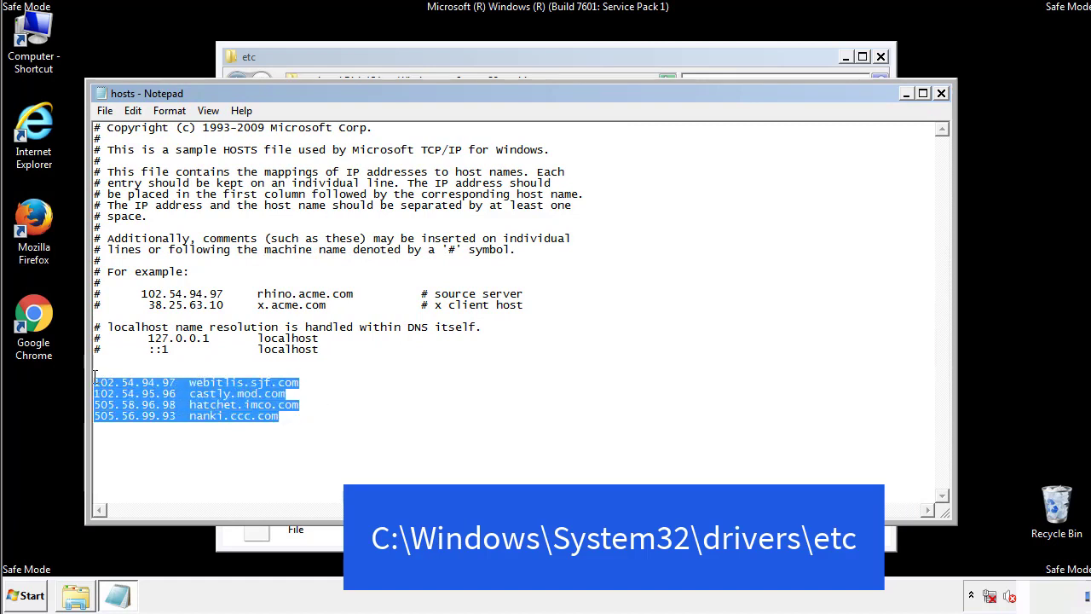
pyautogui.press('Delete')
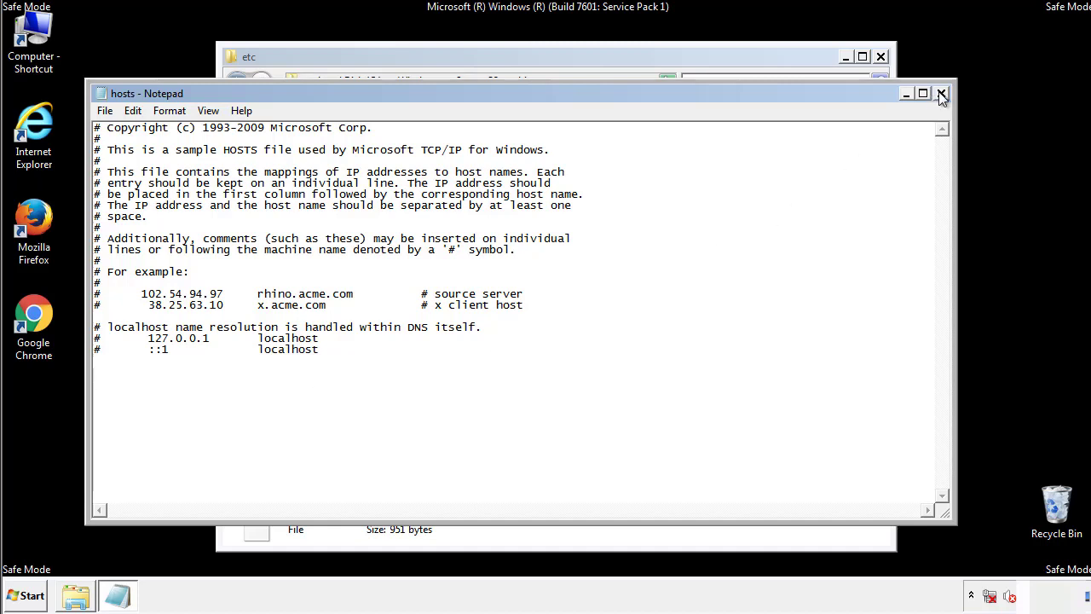
pyautogui.click(941, 92)
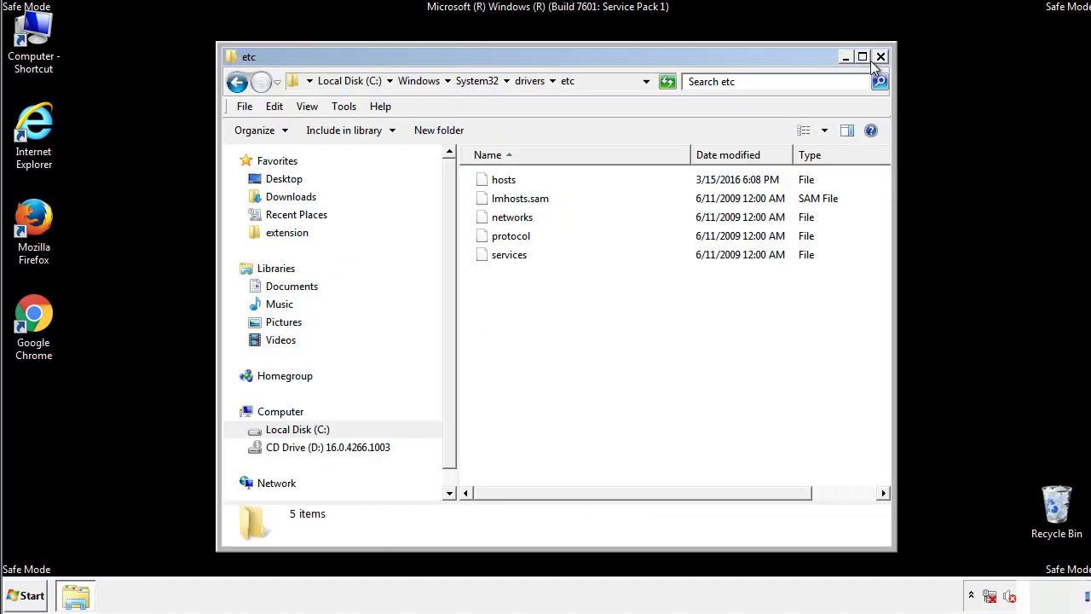
pyautogui.click(880, 56)
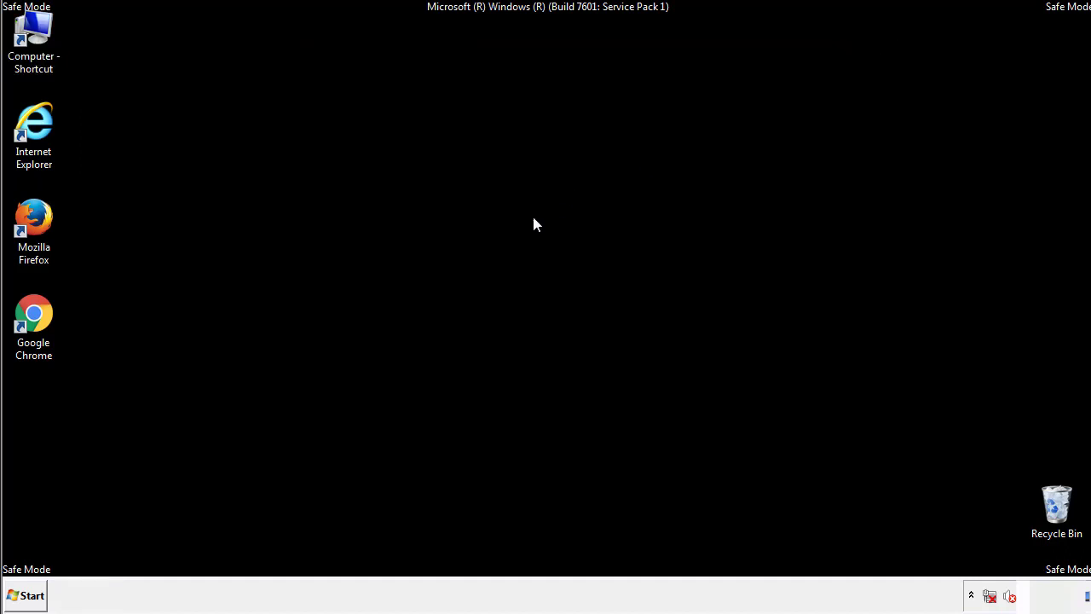
# Open the Startup folder from All Programs and begin selecting the suspicious items.
pyautogui.click(24, 595)
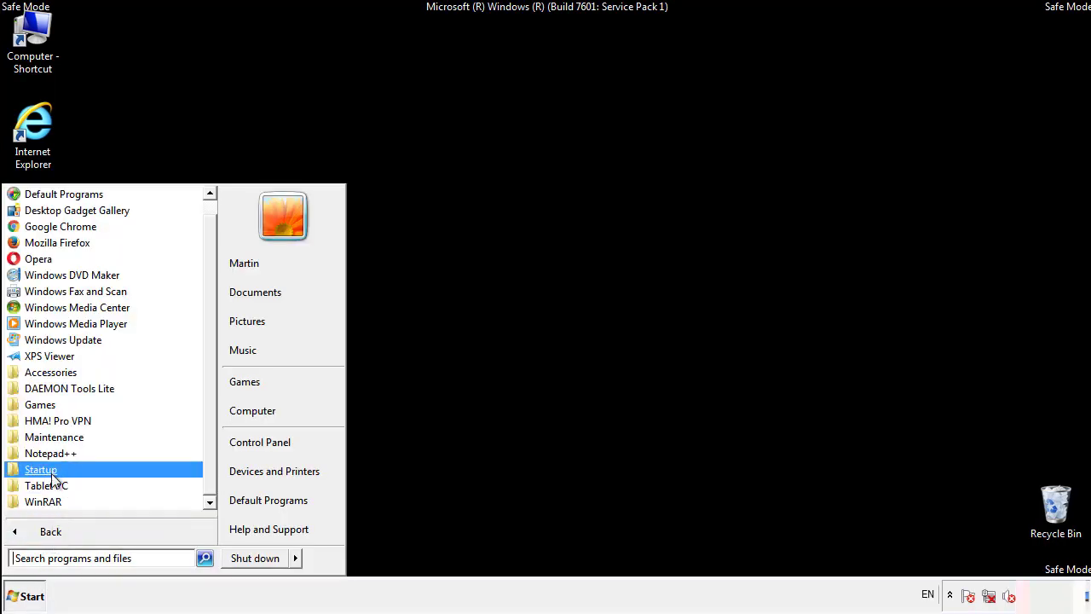
pyautogui.rightClick(41, 469)
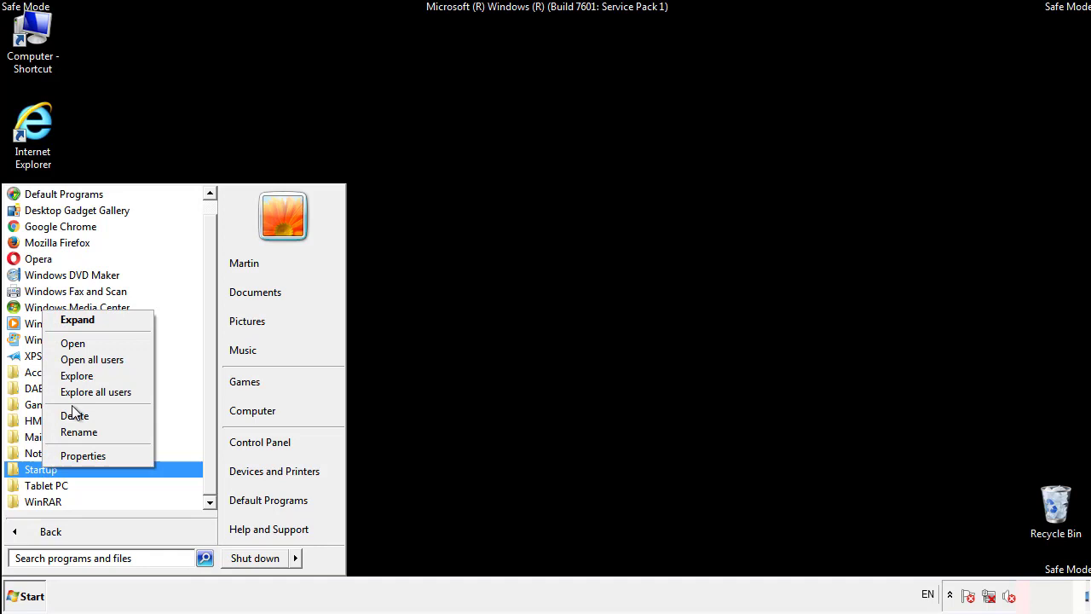
pyautogui.click(72, 342)
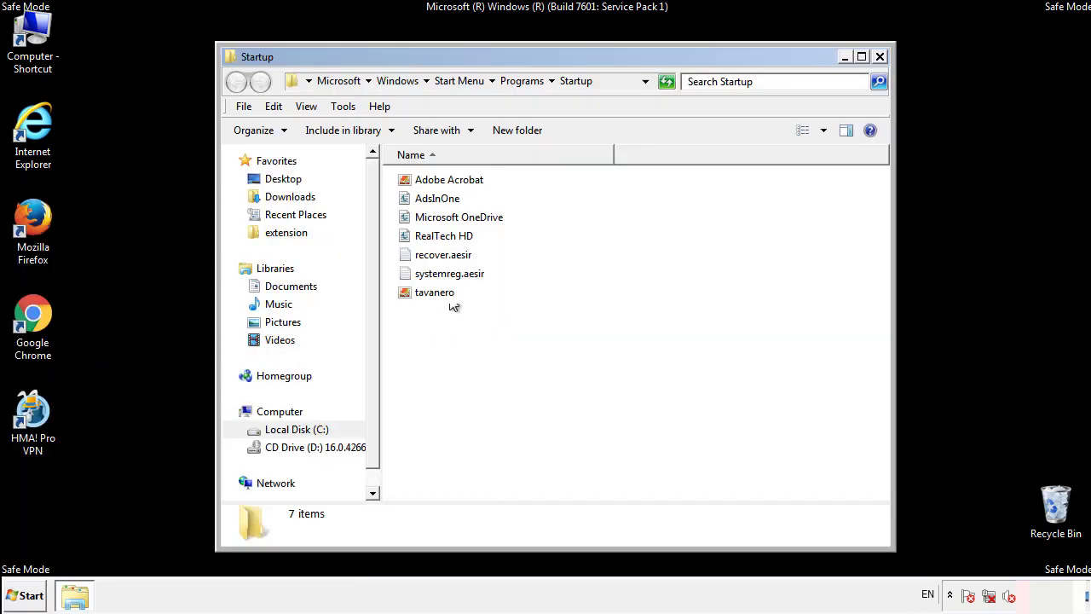
pyautogui.click(437, 198)
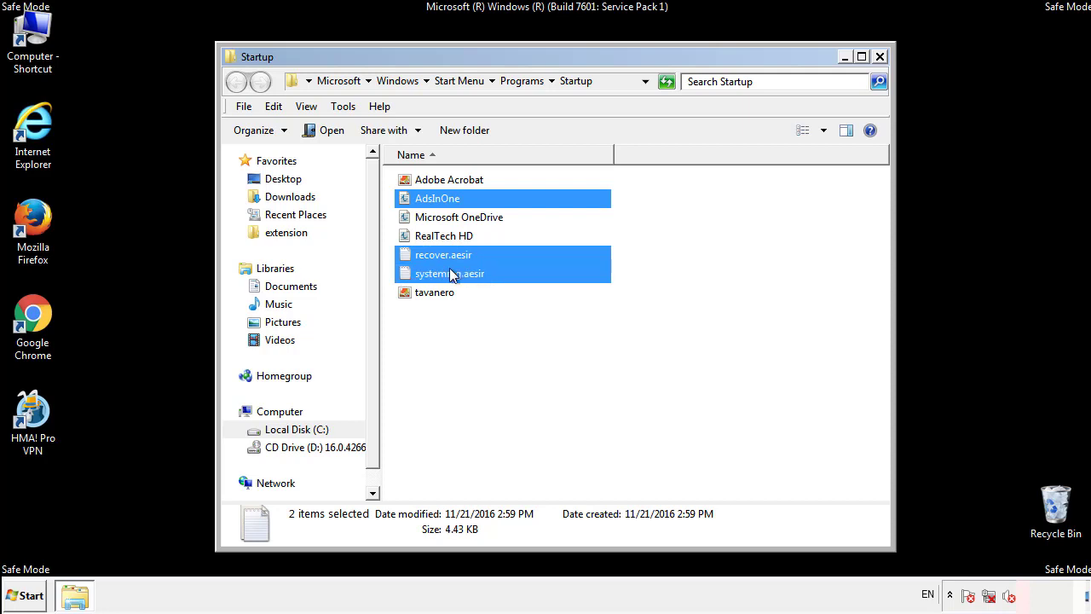
# Delete AddInOne, recover.aesir, systemreg.aesir and tavanero to the Recycle Bin, then close the folder.
pyautogui.rightClick(434, 293)
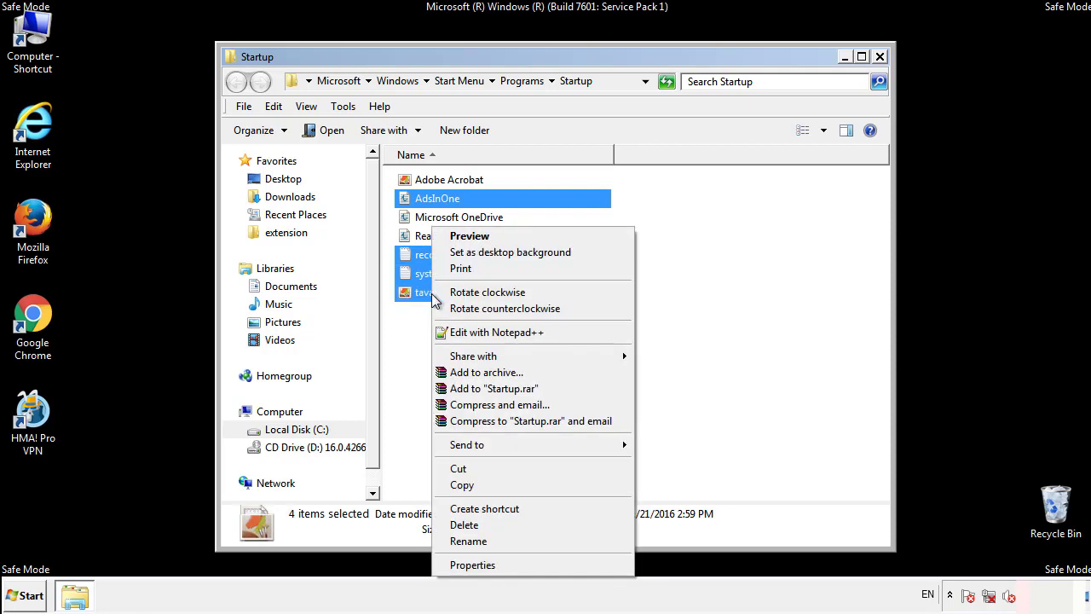
pyautogui.click(464, 525)
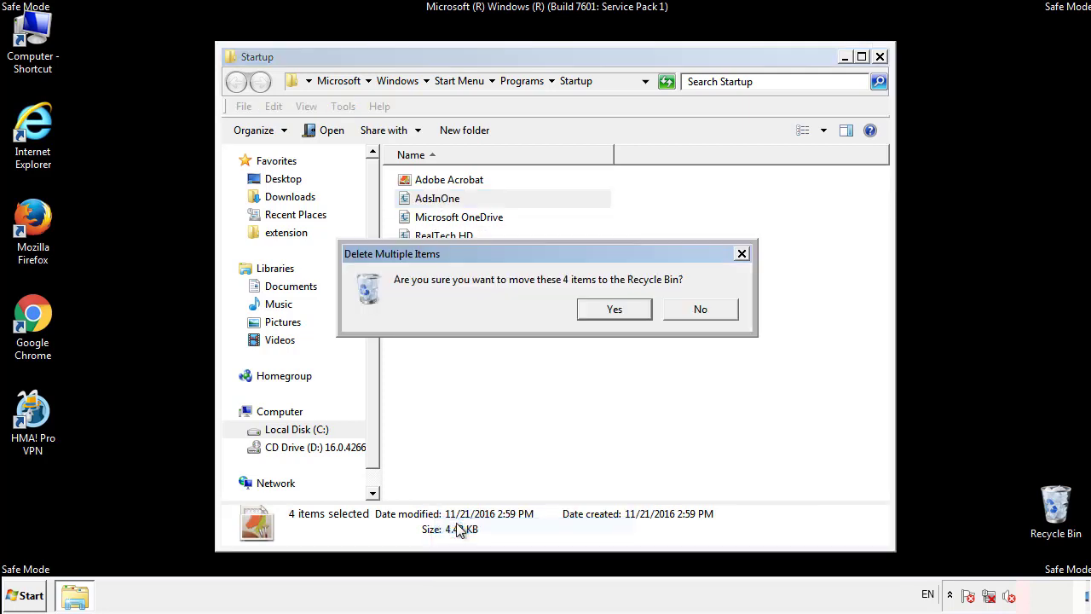
pyautogui.click(613, 309)
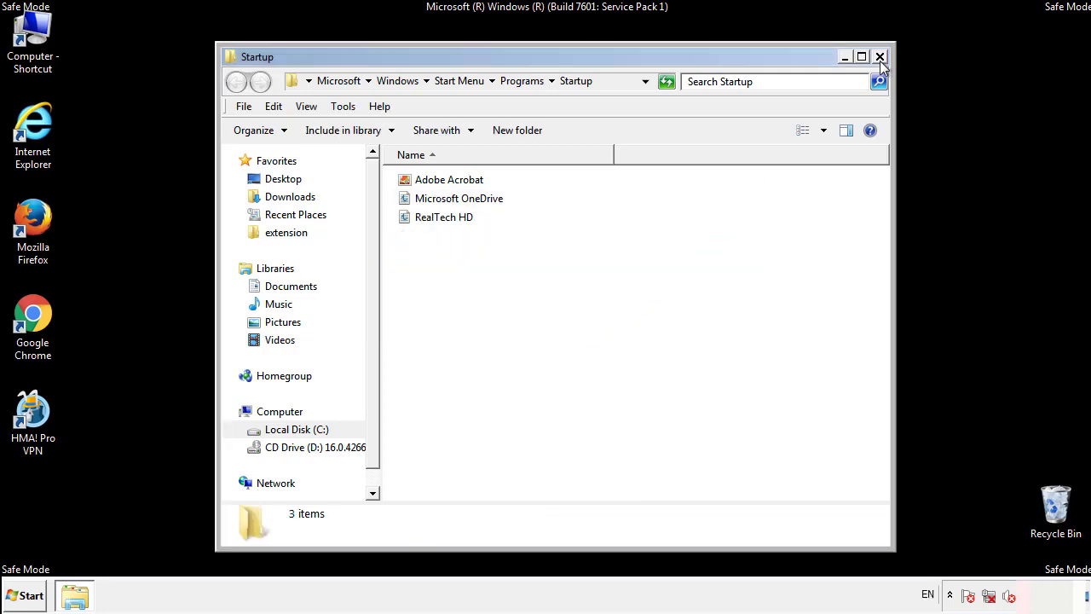
pyautogui.click(879, 58)
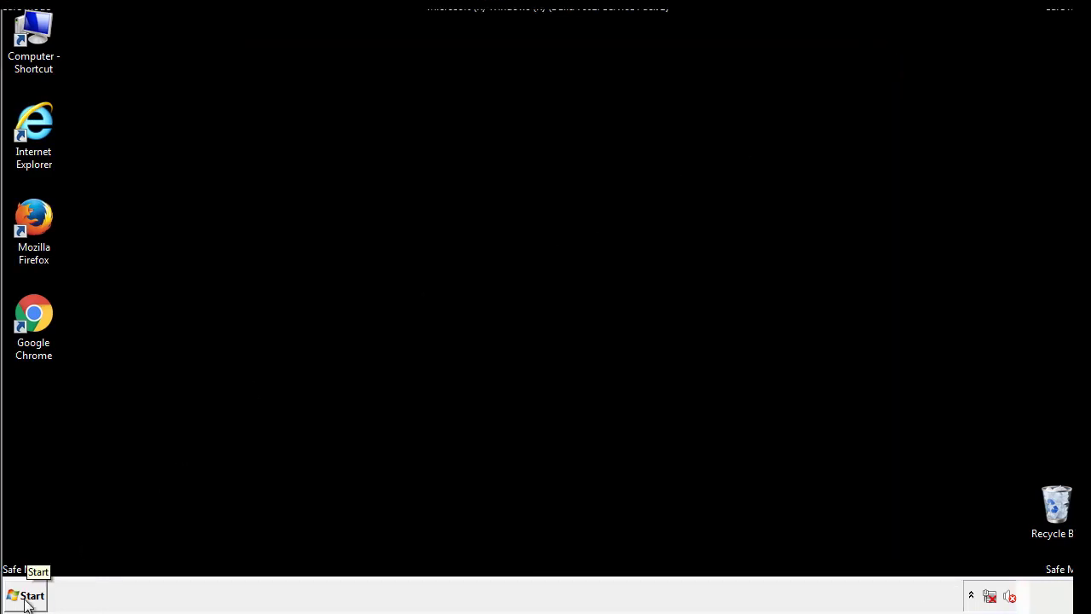
# Launch Registry Editor from the Start menu and expand HKEY_LOCAL_MACHINE > SOFTWARE.
pyautogui.click(26, 595)
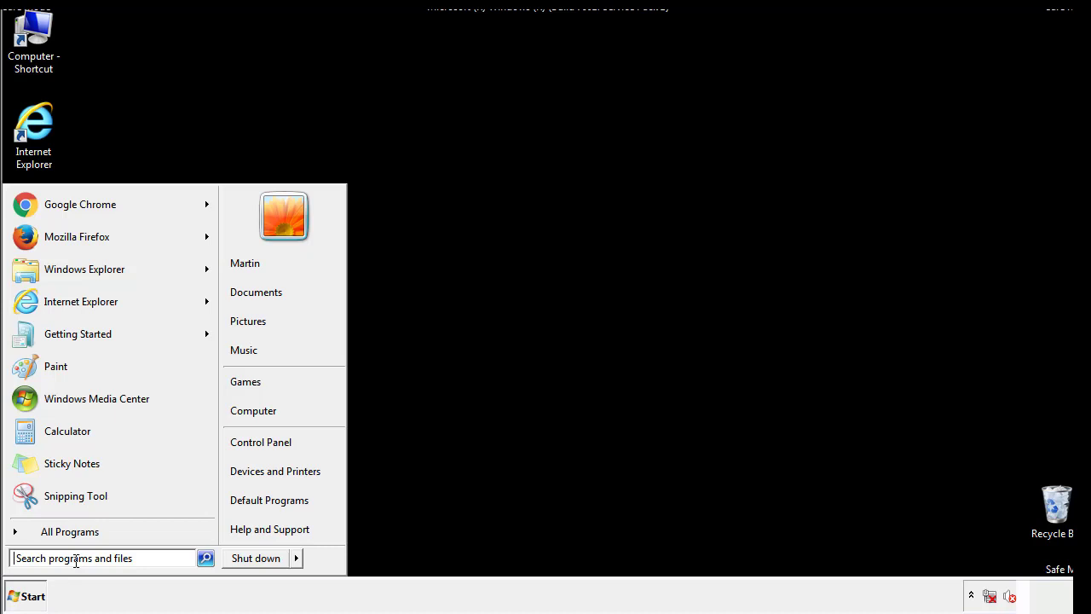
pyautogui.write('reged')
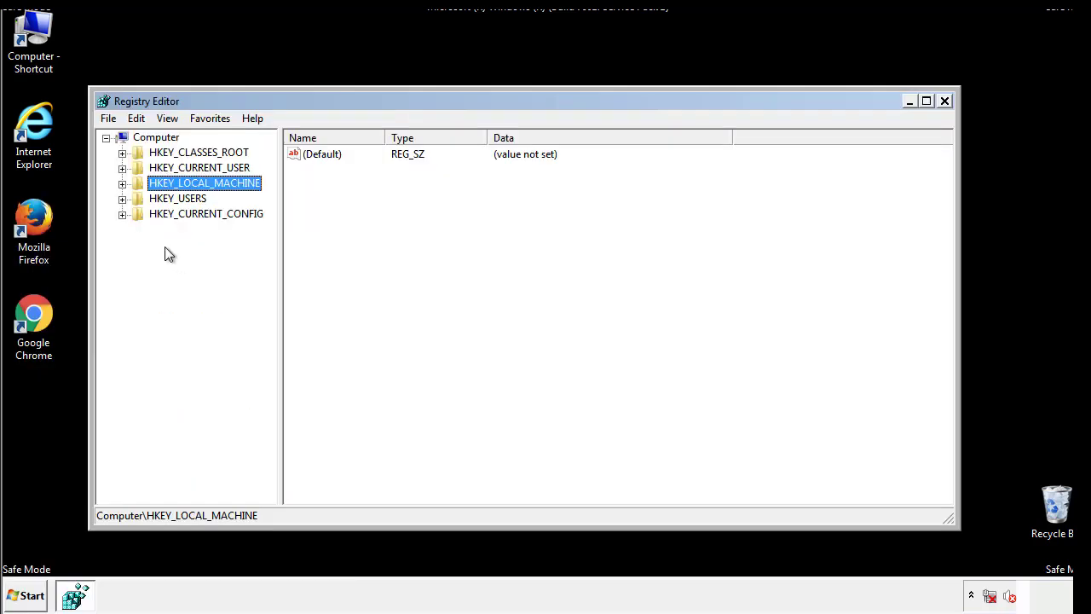
pyautogui.click(123, 182)
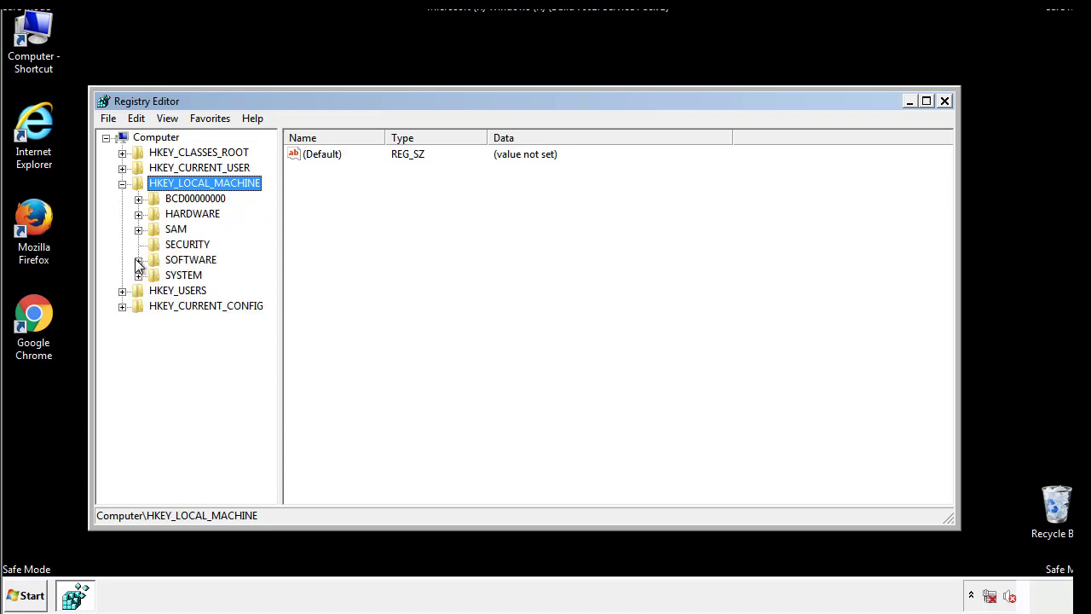
pyautogui.click(138, 259)
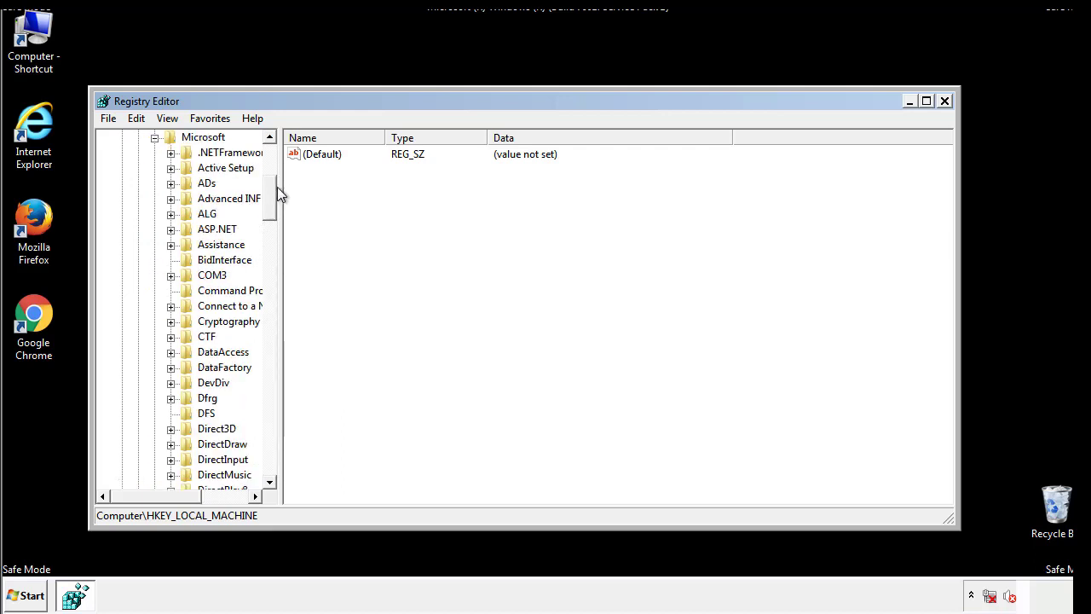
# Expand Microsoft > Windows > CurrentVersion down to the Run and RunOnce keys.
pyautogui.scroll(-3)
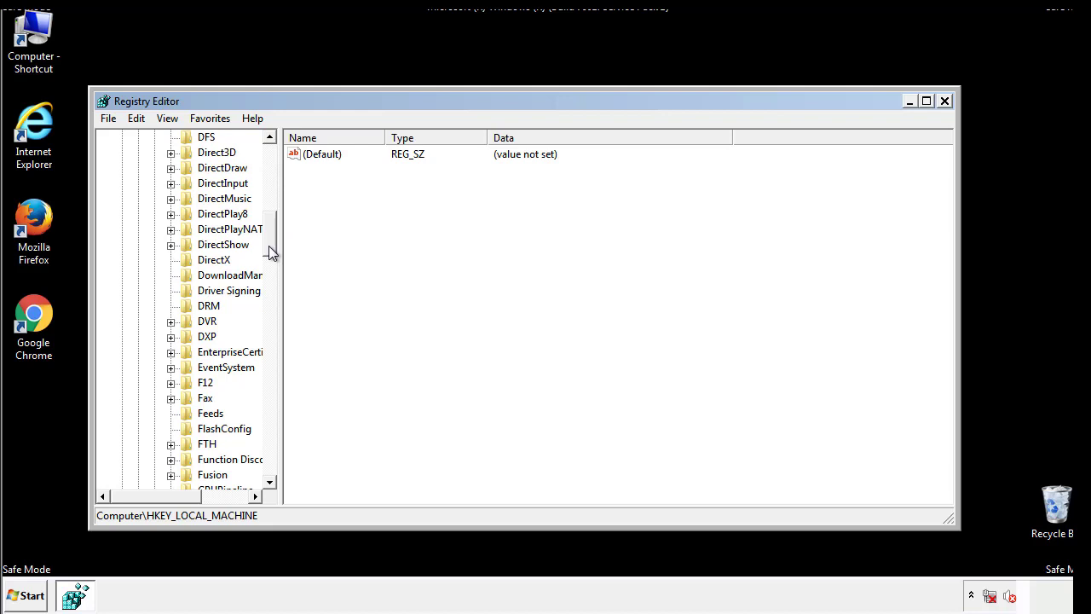
pyautogui.scroll(-3)
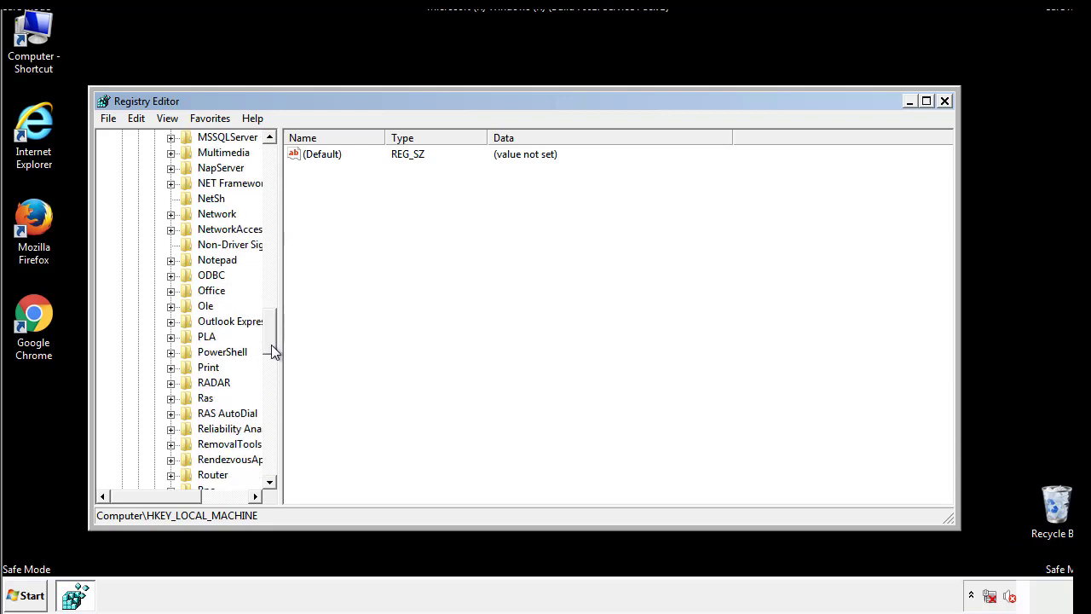
pyautogui.scroll(-3)
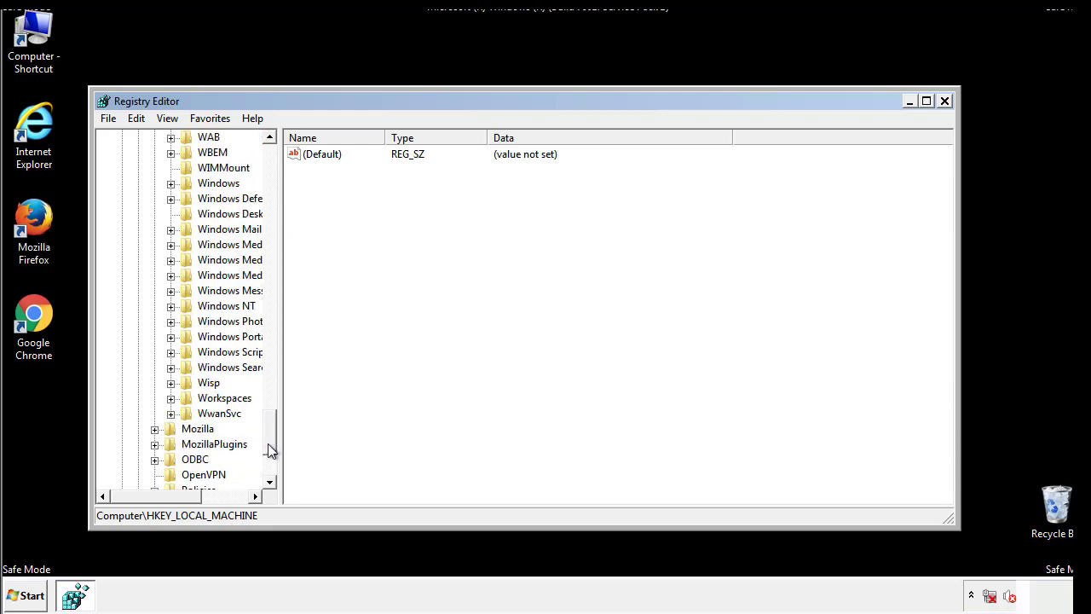
pyautogui.click(171, 259)
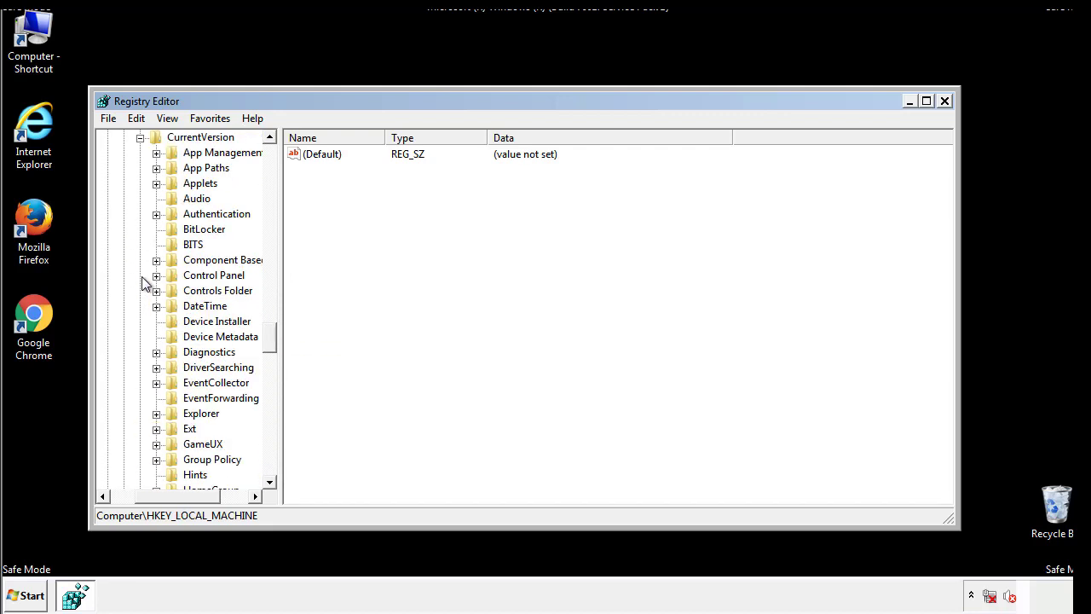
pyautogui.scroll(-3)
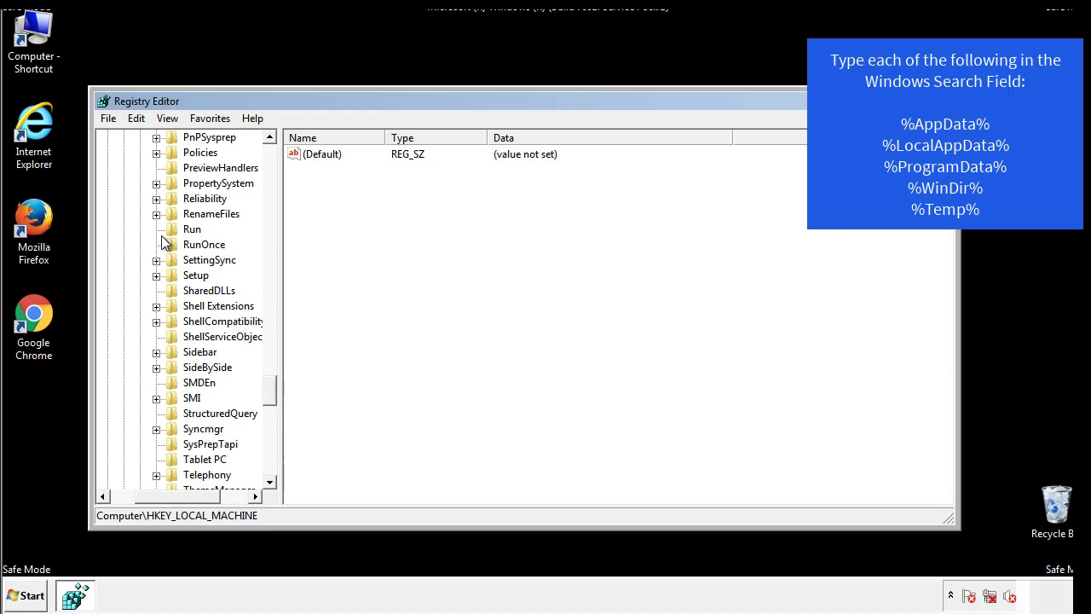
# Delete the tappi.loc value from the HKEY_LOCAL_MACHINE Run key, confirming the deletion.
pyautogui.click(191, 229)
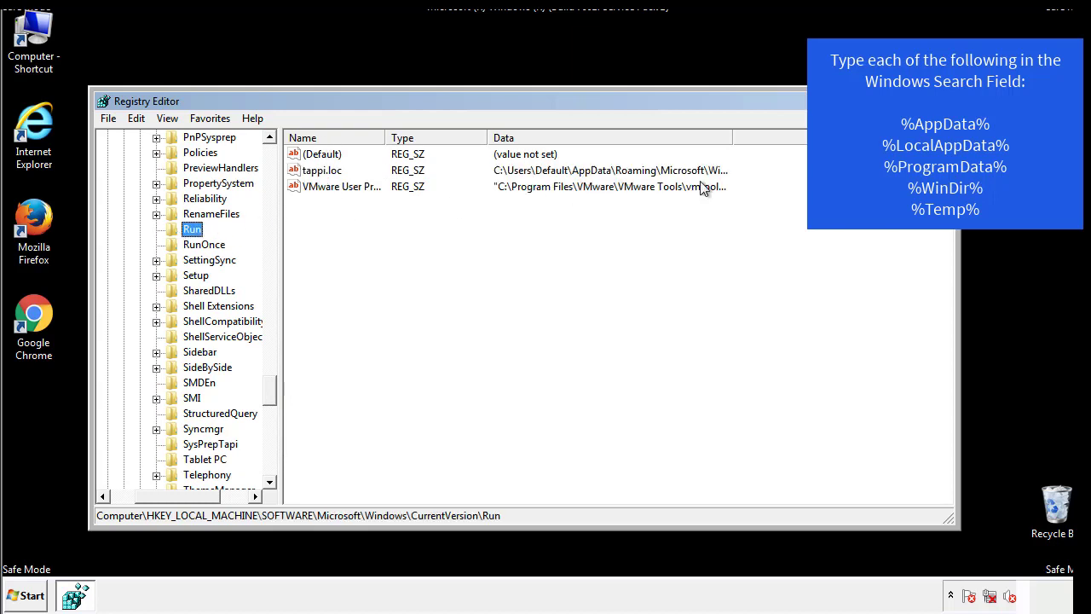
pyautogui.click(322, 170)
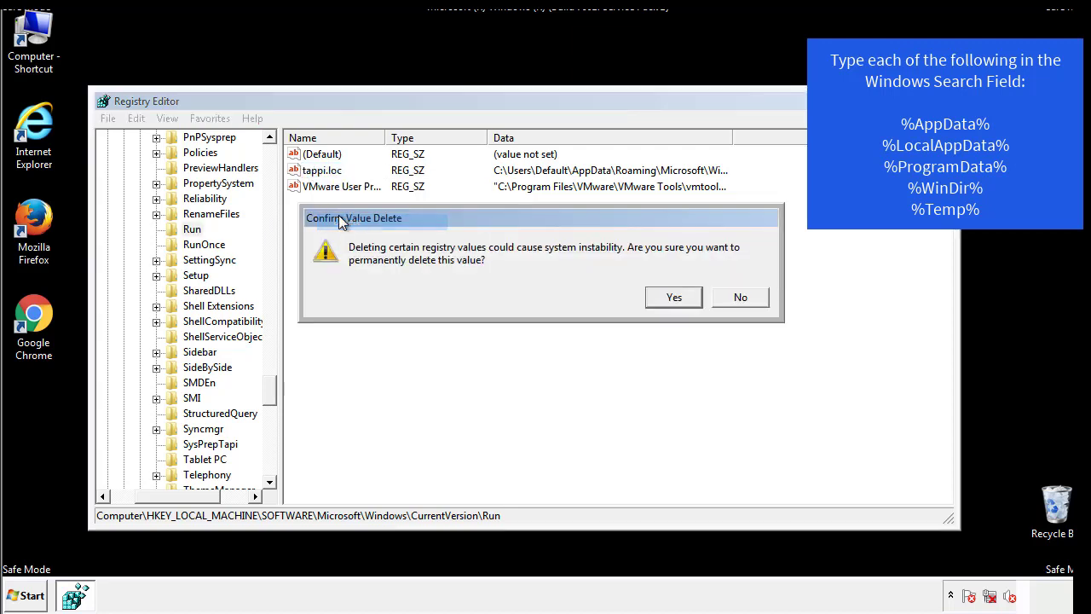
pyautogui.click(671, 296)
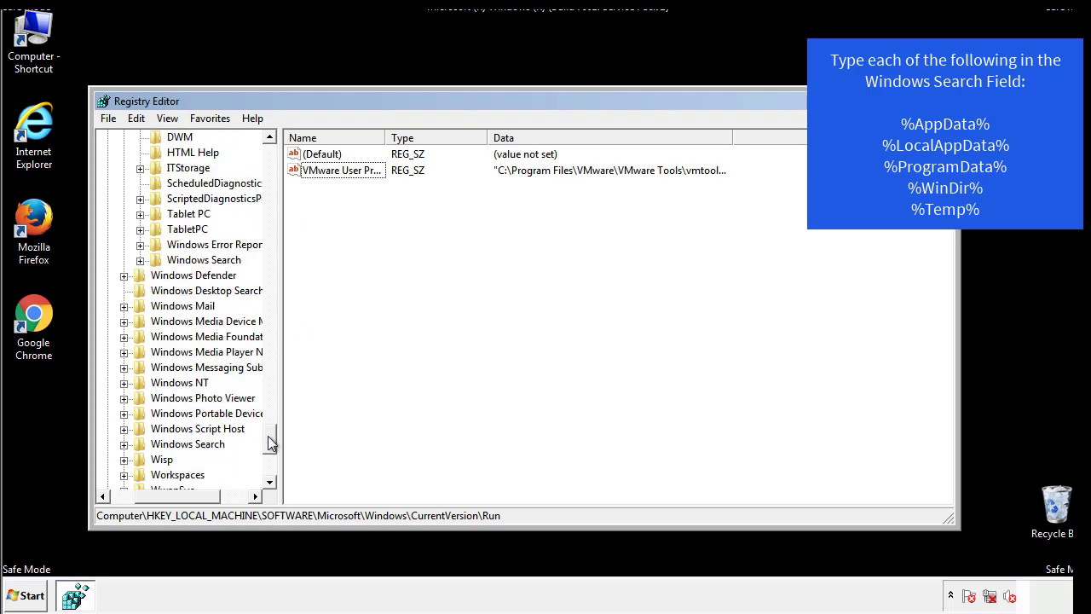
pyautogui.scroll(-3)
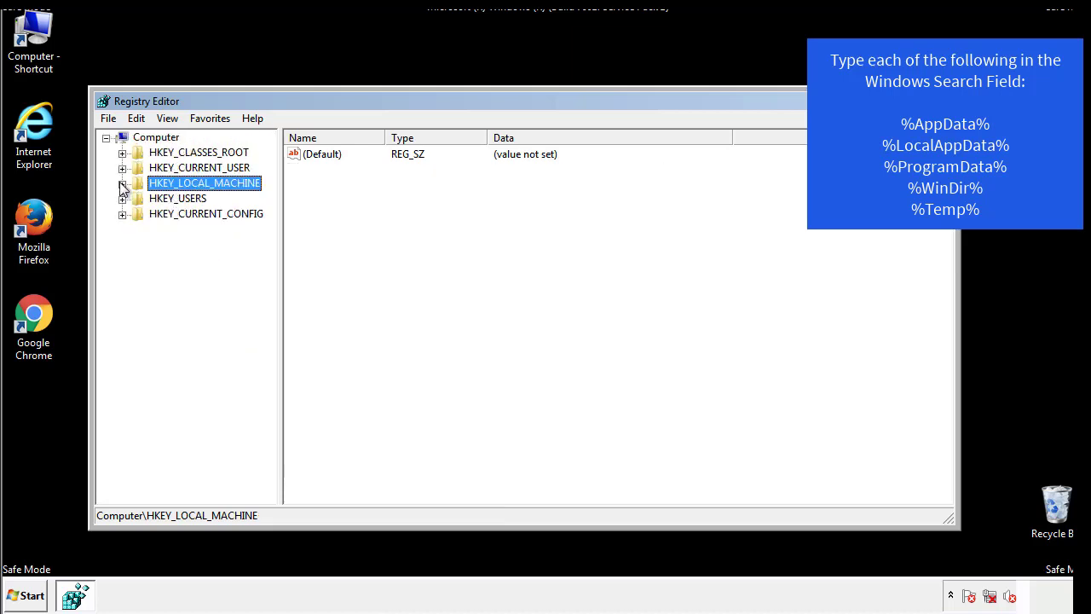
# Expand HKEY_CURRENT_USER down to CurrentVersion\Run showing DAEMON Tools, then return to the Windows key.
pyautogui.click(123, 167)
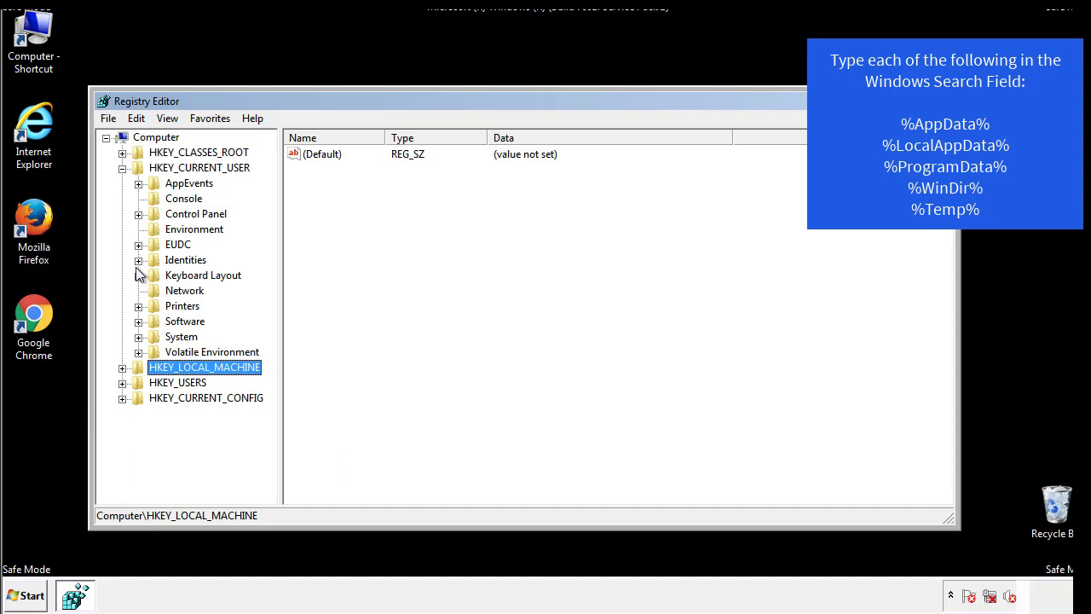
pyautogui.moveTo(139, 282)
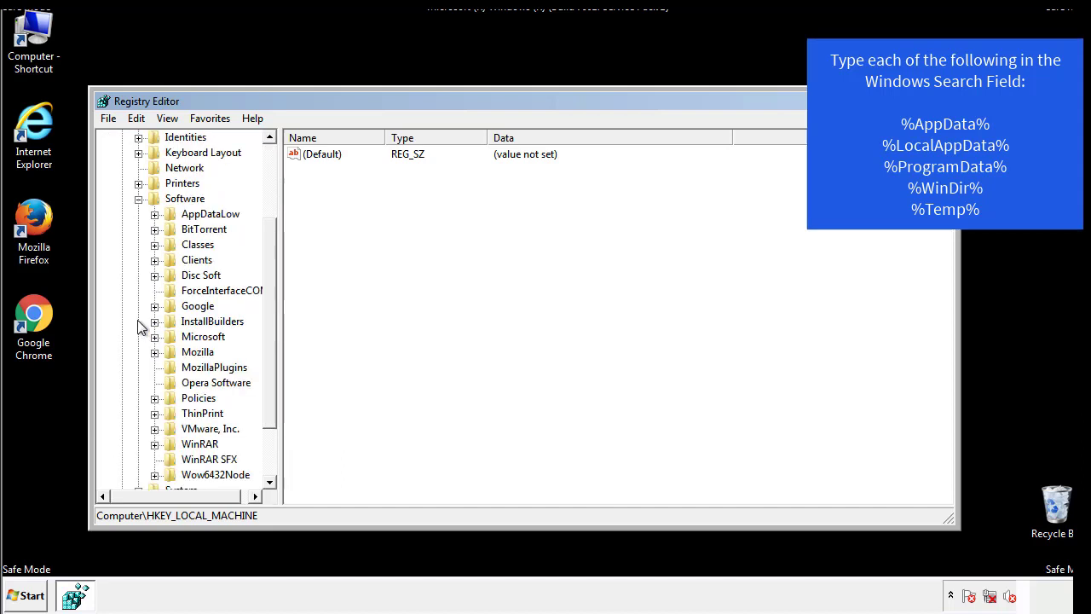
pyautogui.scroll(-3)
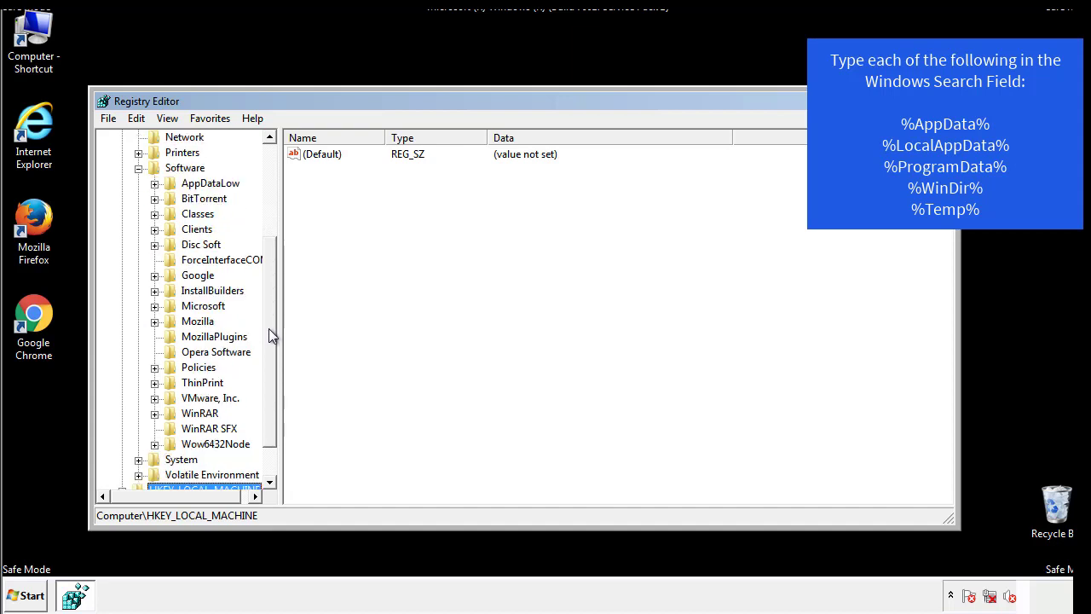
pyautogui.moveTo(171, 344)
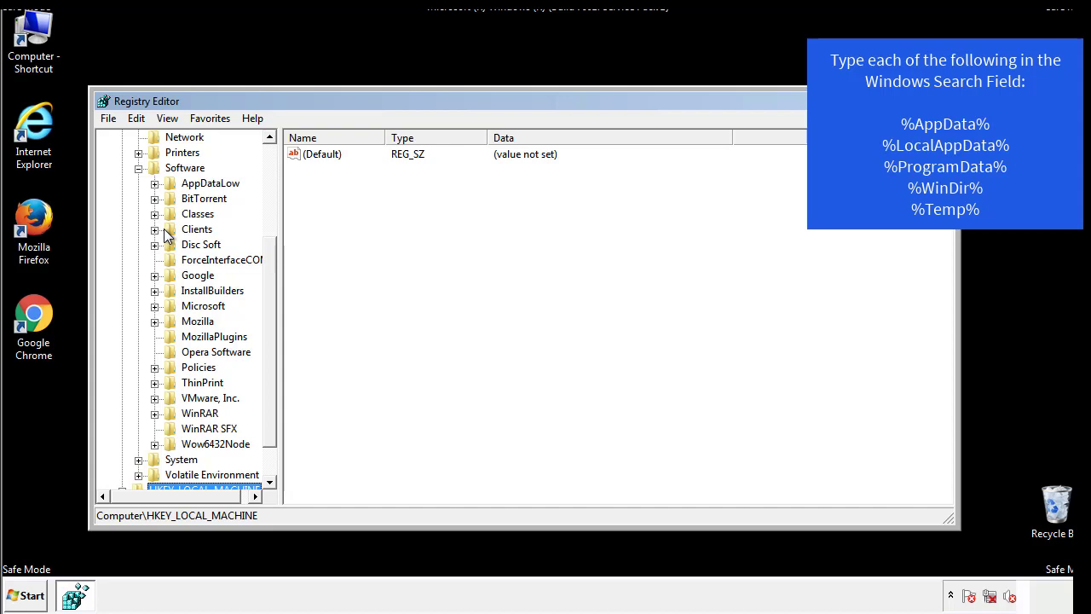
pyautogui.click(154, 305)
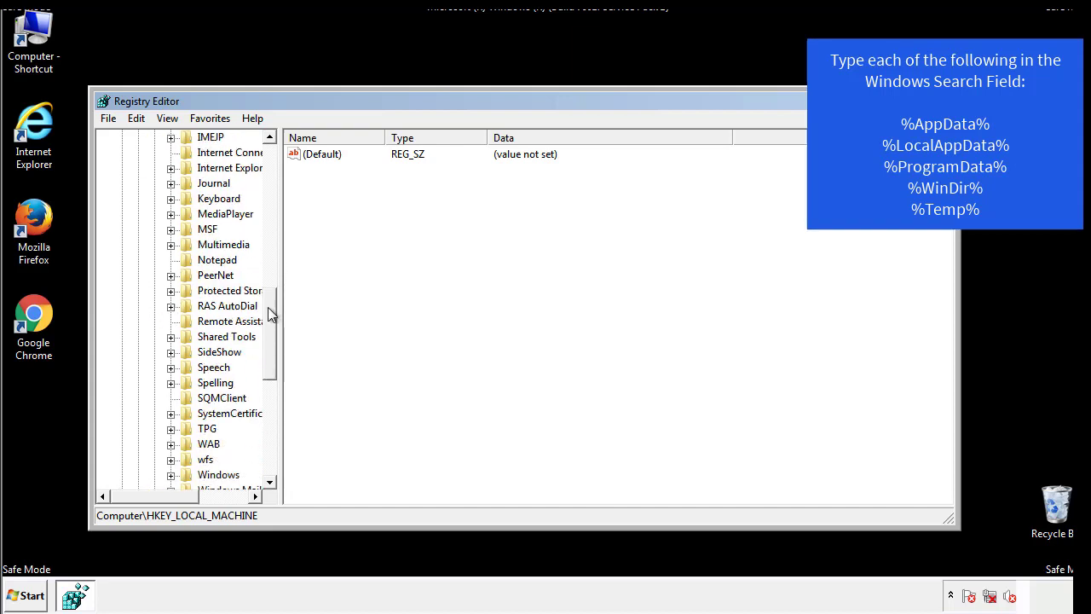
pyautogui.scroll(-3)
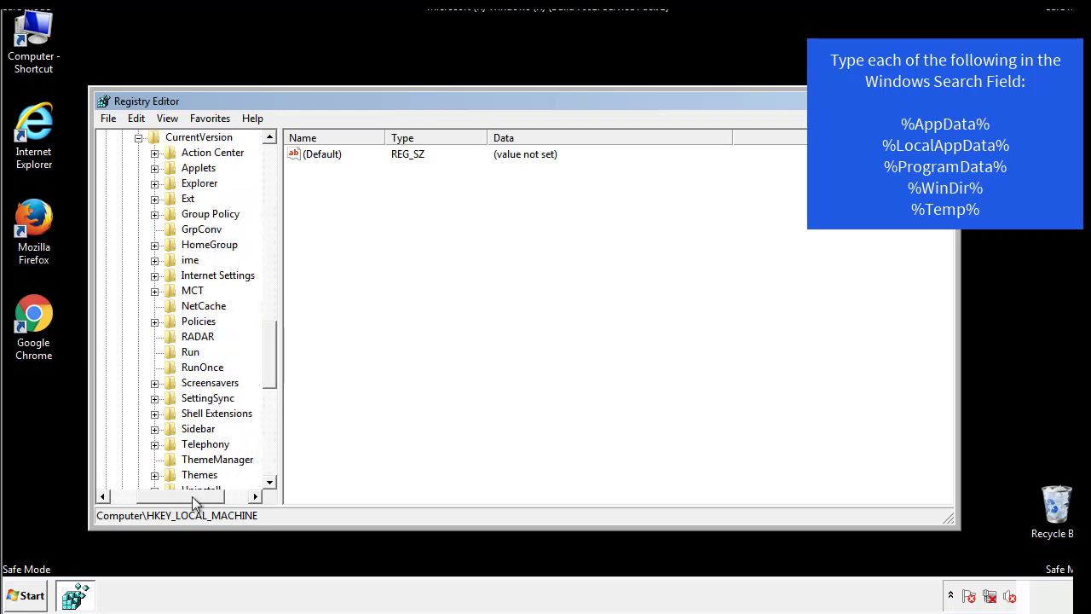
pyautogui.click(191, 351)
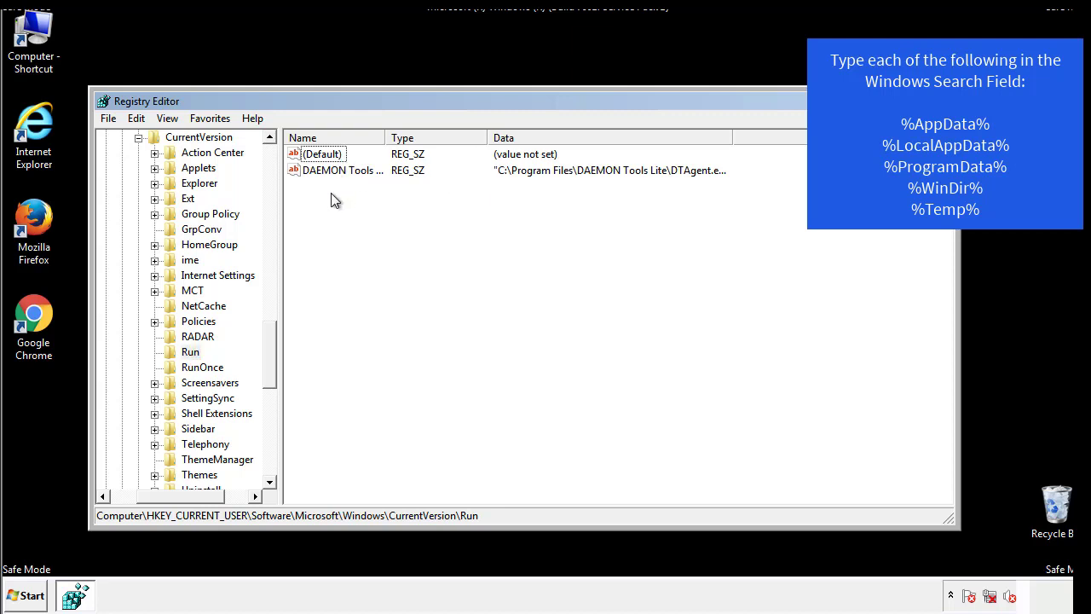
pyautogui.moveTo(395, 201)
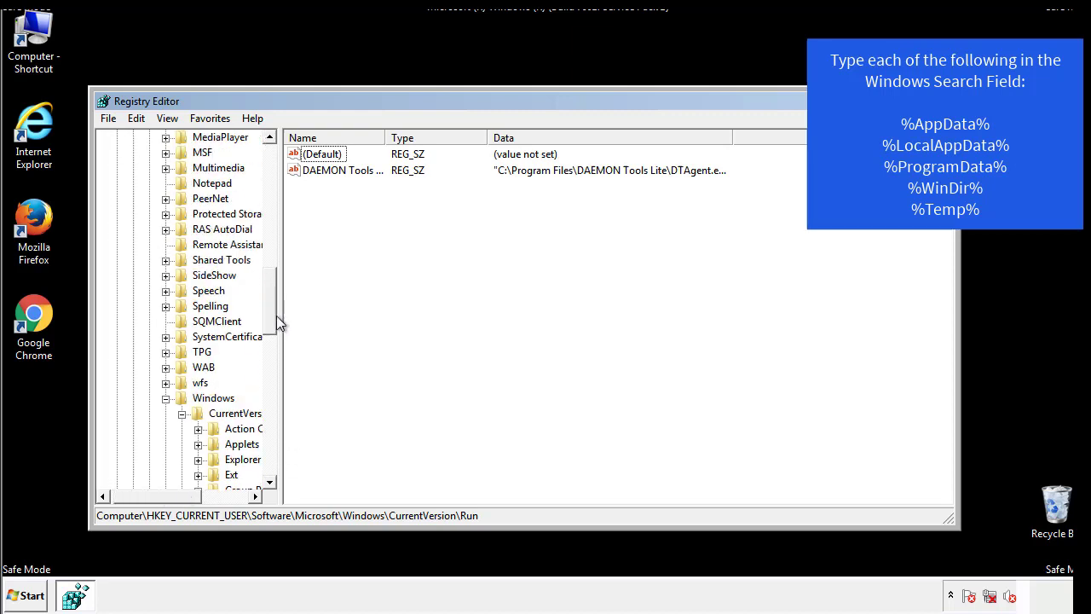
pyautogui.click(213, 397)
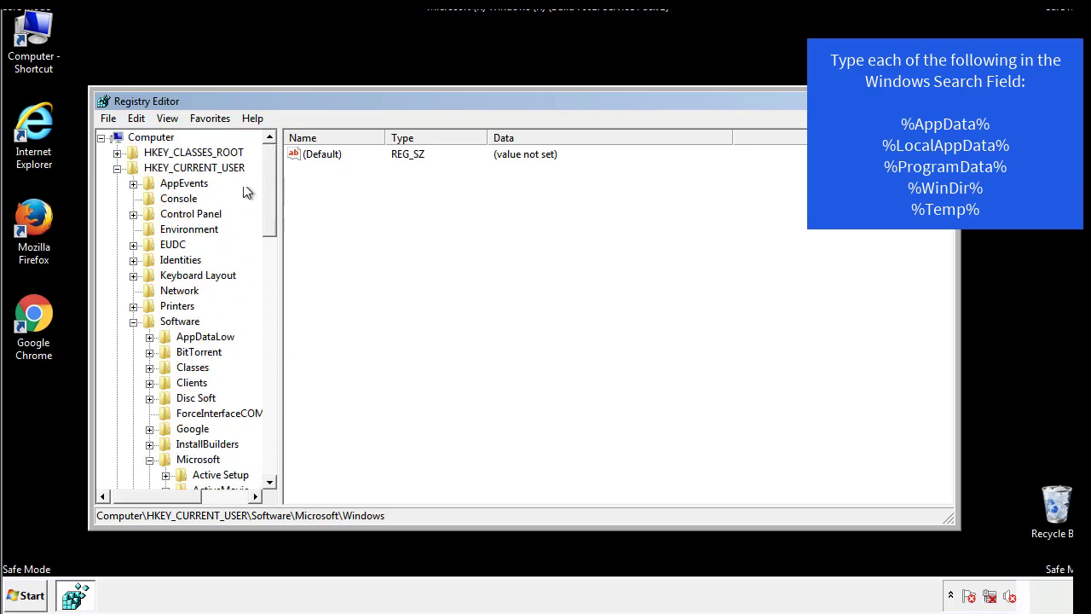
# Search the registry for %temp% with Find Next, landing on the Temporary Files cache key.
pyautogui.click(136, 117)
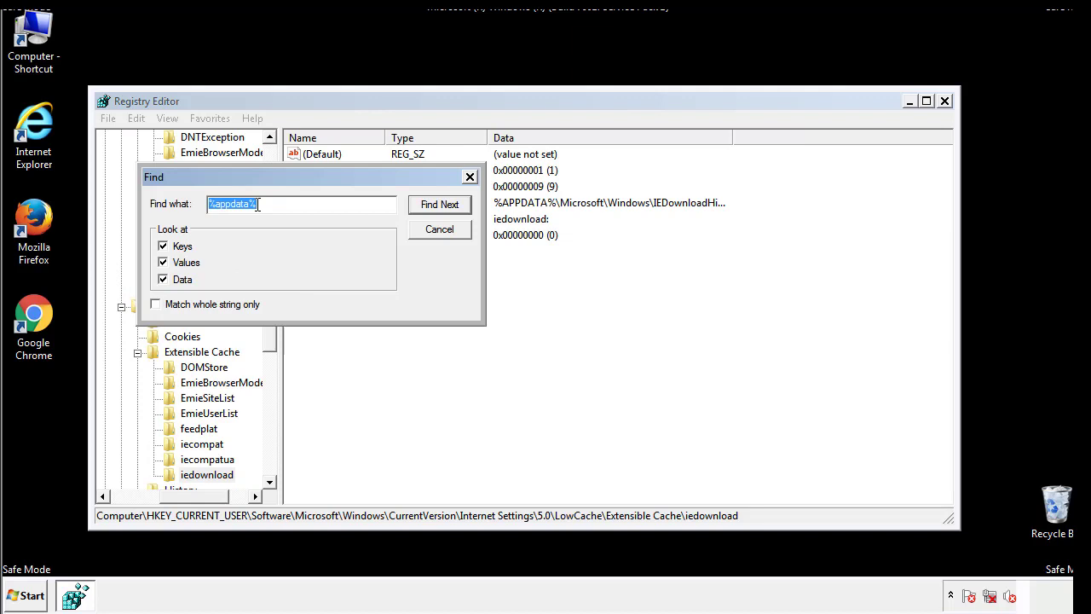
pyautogui.write('%temp%')
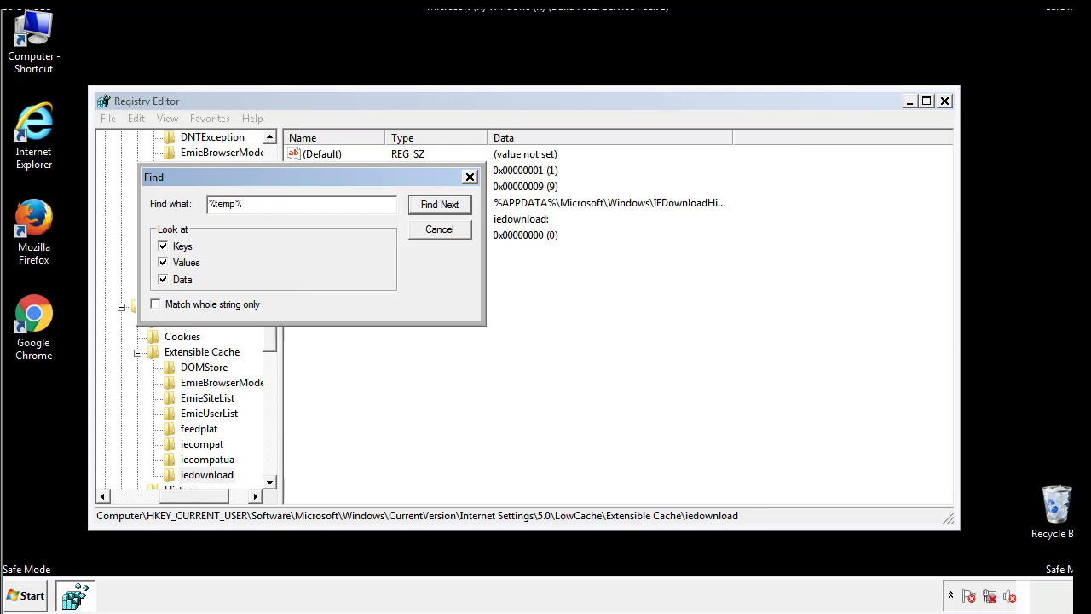
pyautogui.click(439, 204)
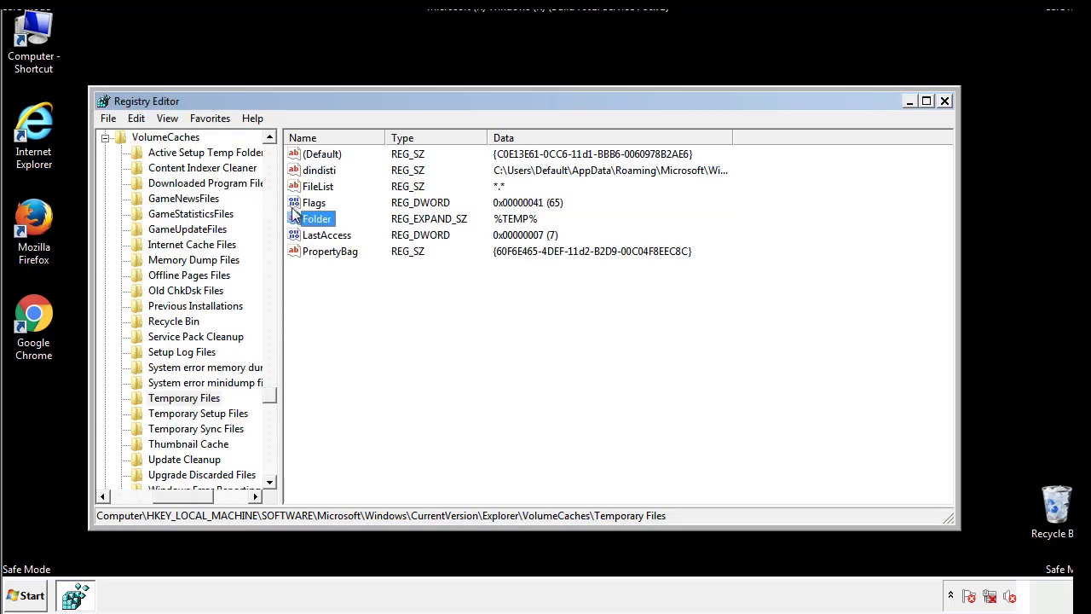
# Select every value under the Temporary Files key and permanently delete them, leaving only (Default).
pyautogui.click(355, 281)
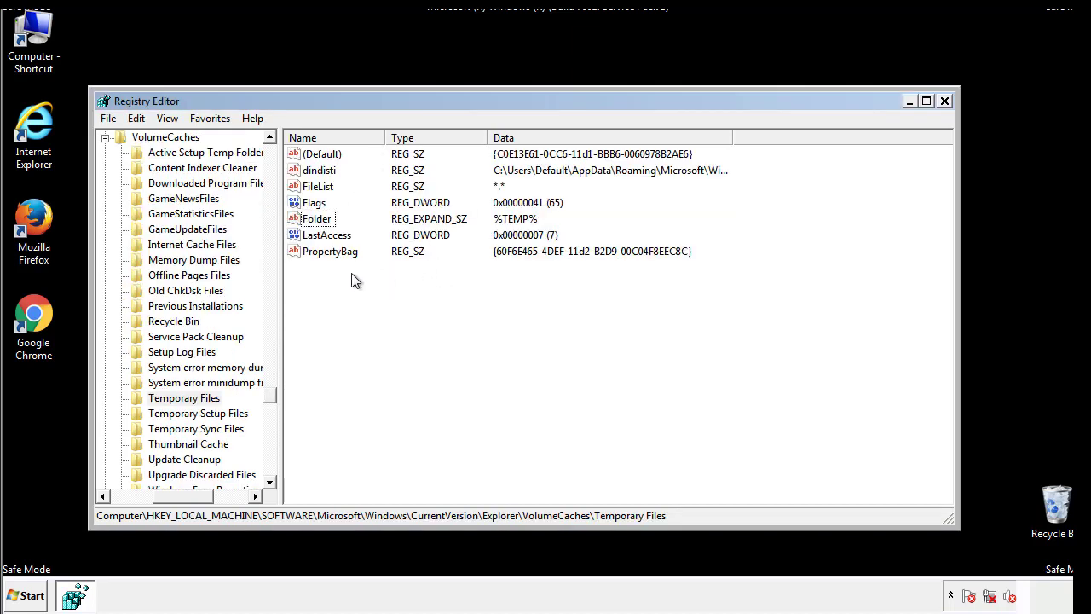
pyautogui.press('ctrl+a')
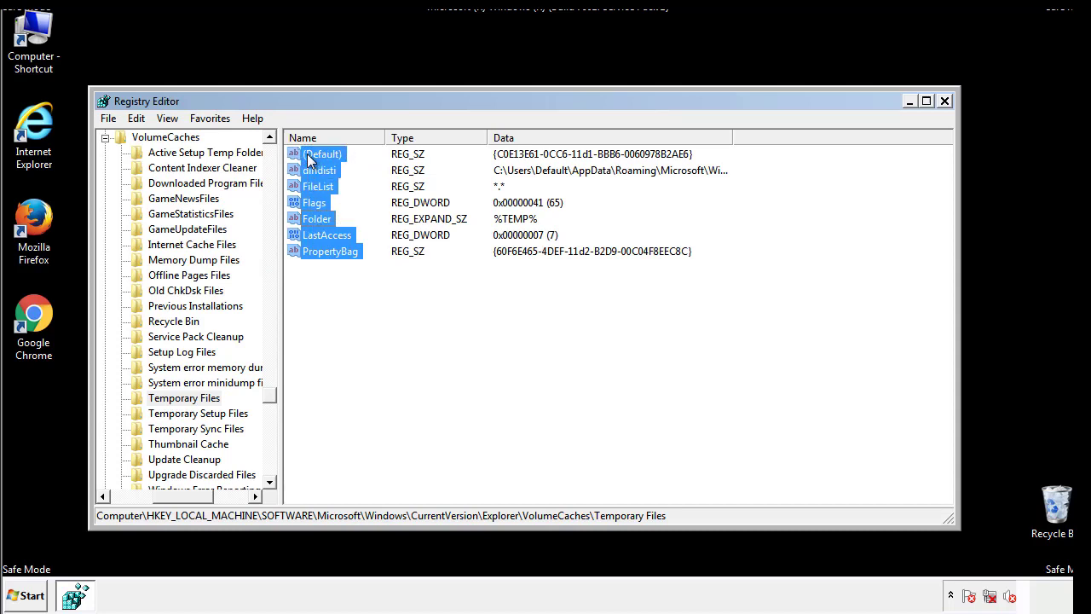
pyautogui.rightClick(322, 153)
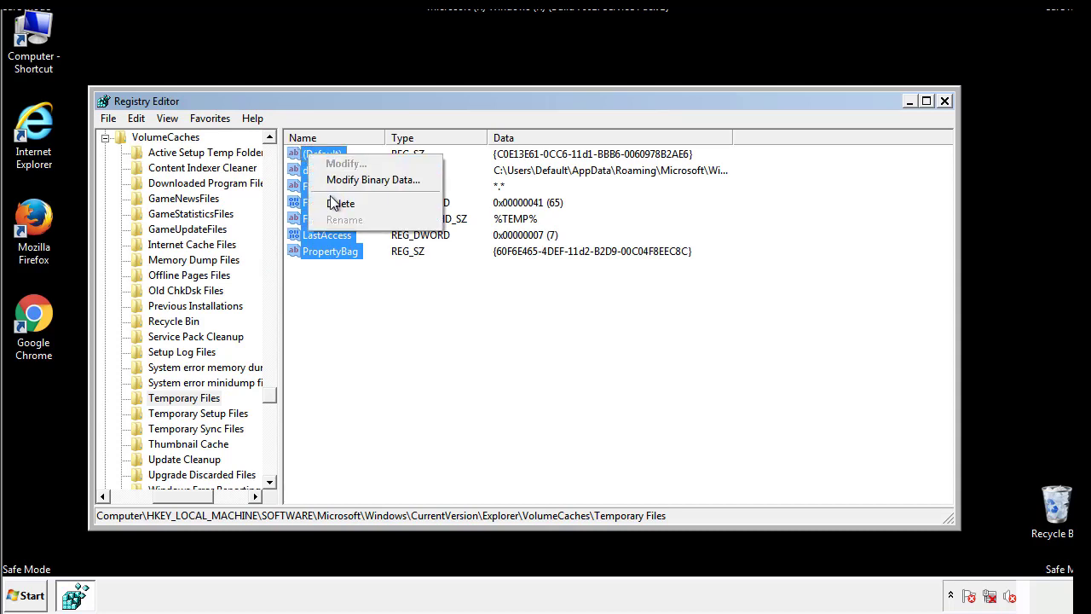
pyautogui.click(341, 203)
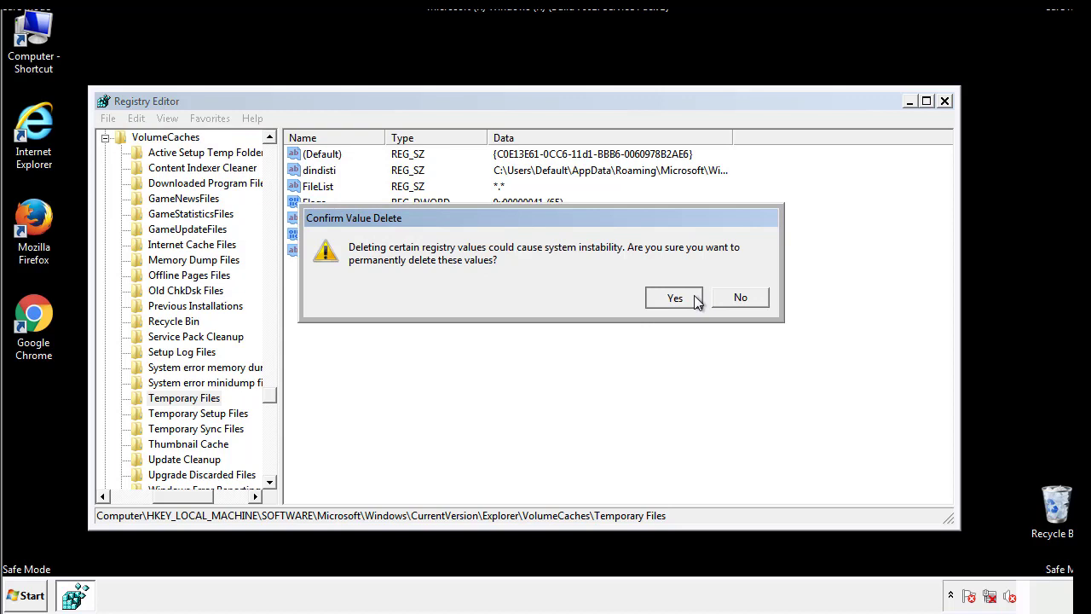
pyautogui.click(675, 296)
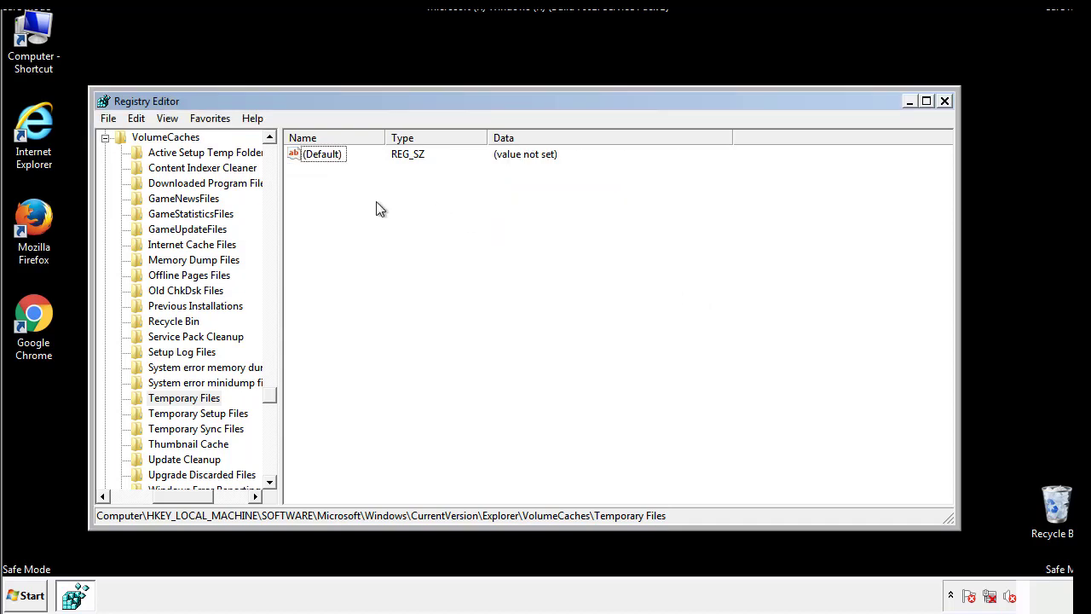
pyautogui.moveTo(944, 101)
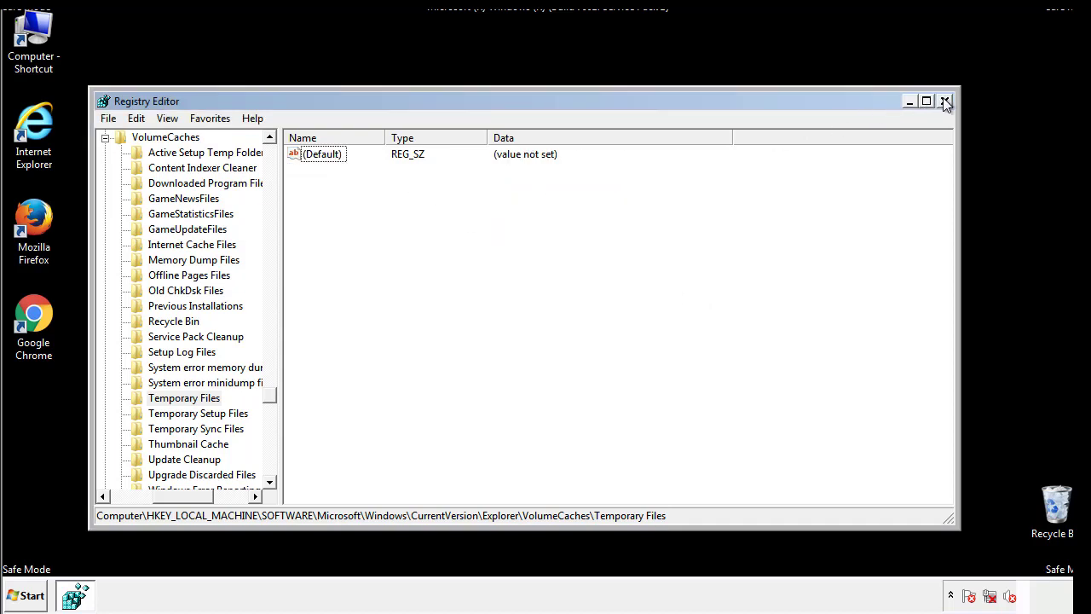
# Close Registry Editor and search 'mscon' from the Start menu to reach System Configuration.
pyautogui.click(944, 102)
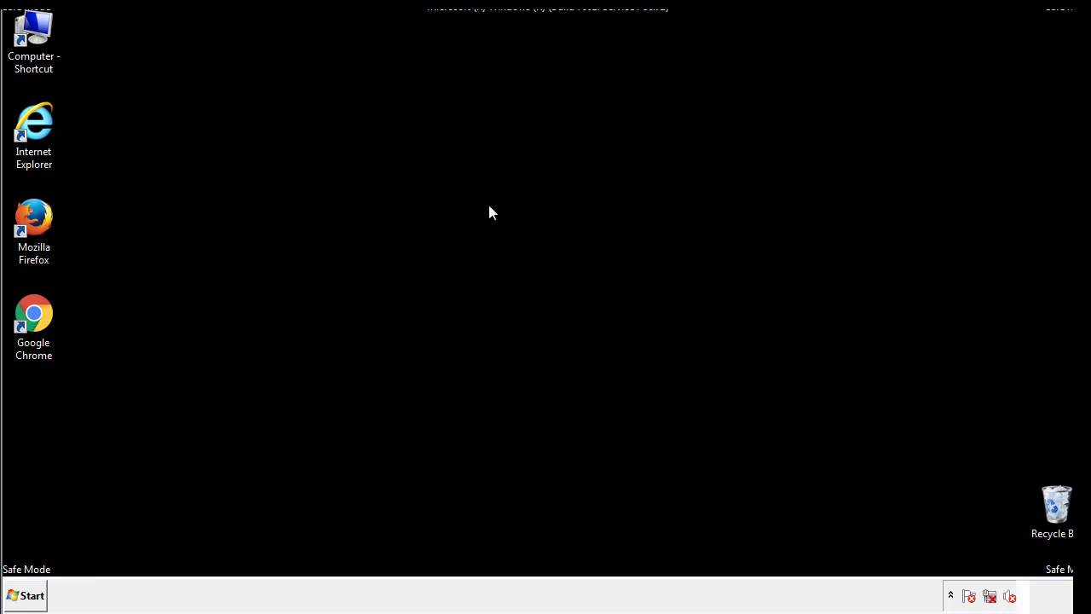
pyautogui.moveTo(44, 428)
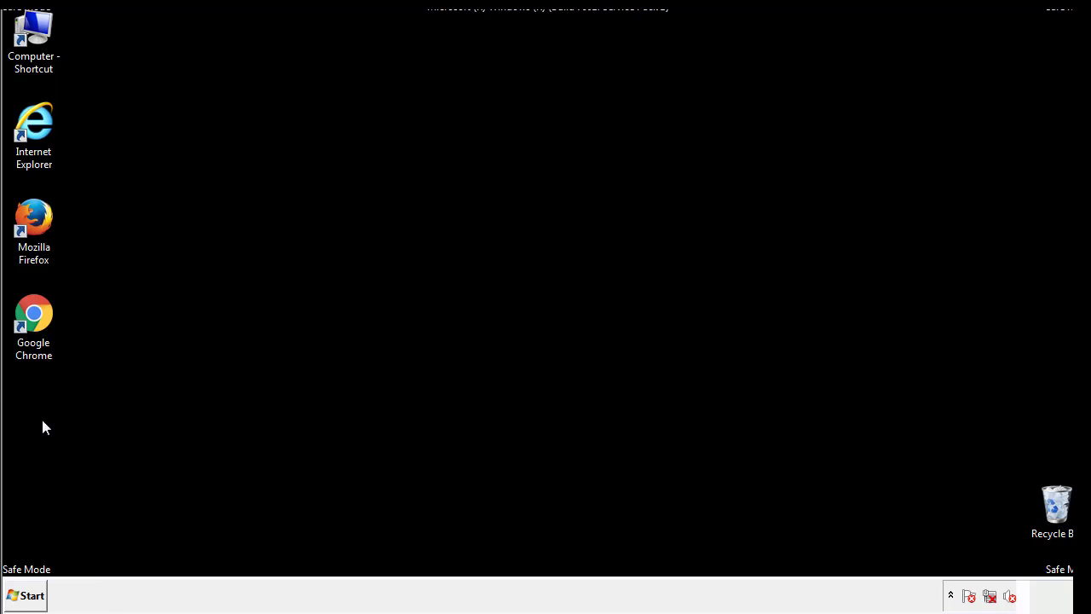
pyautogui.click(26, 595)
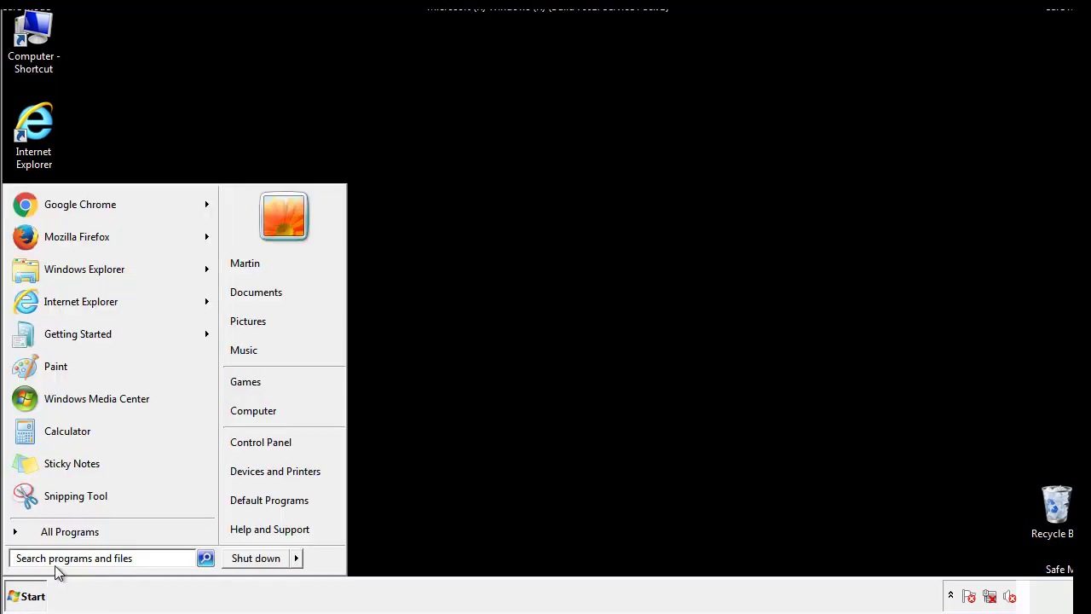
pyautogui.write('mscon')
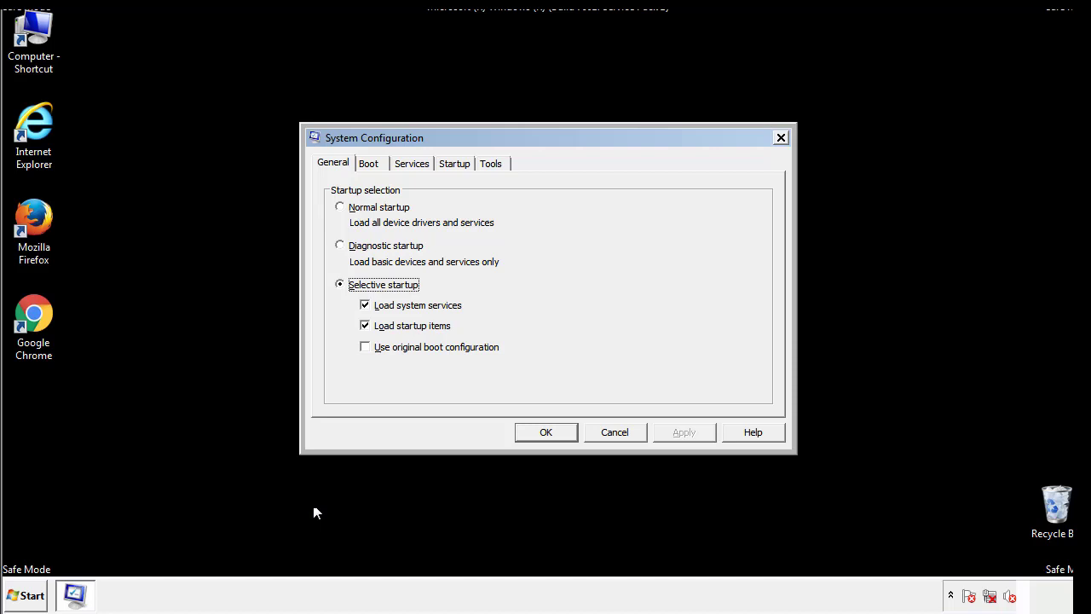
# Uncheck Safe boot under the Boot options so Windows starts normally.
pyautogui.click(368, 163)
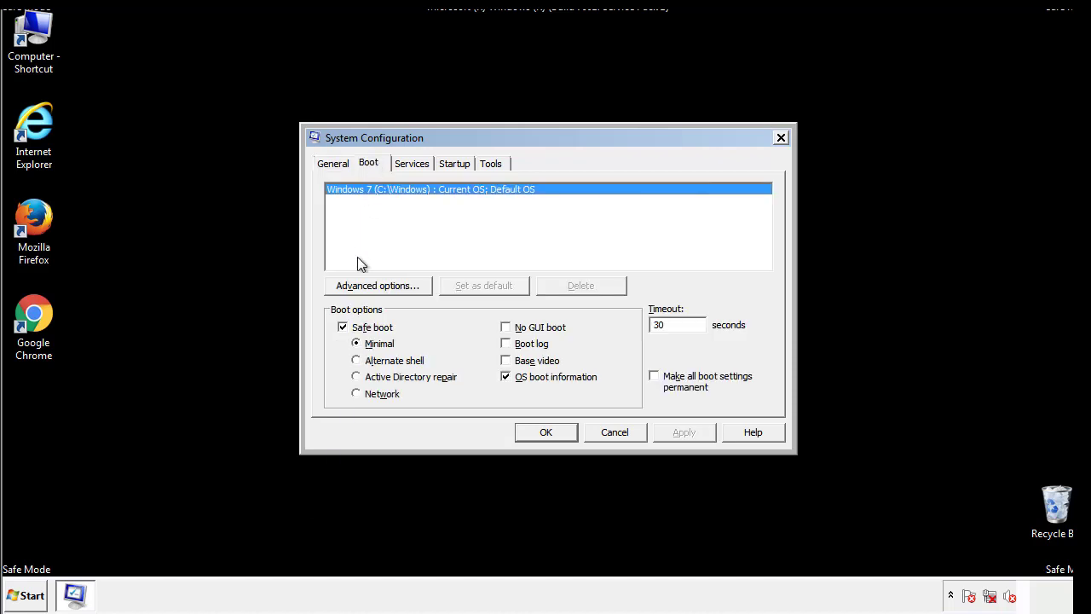
pyautogui.click(342, 327)
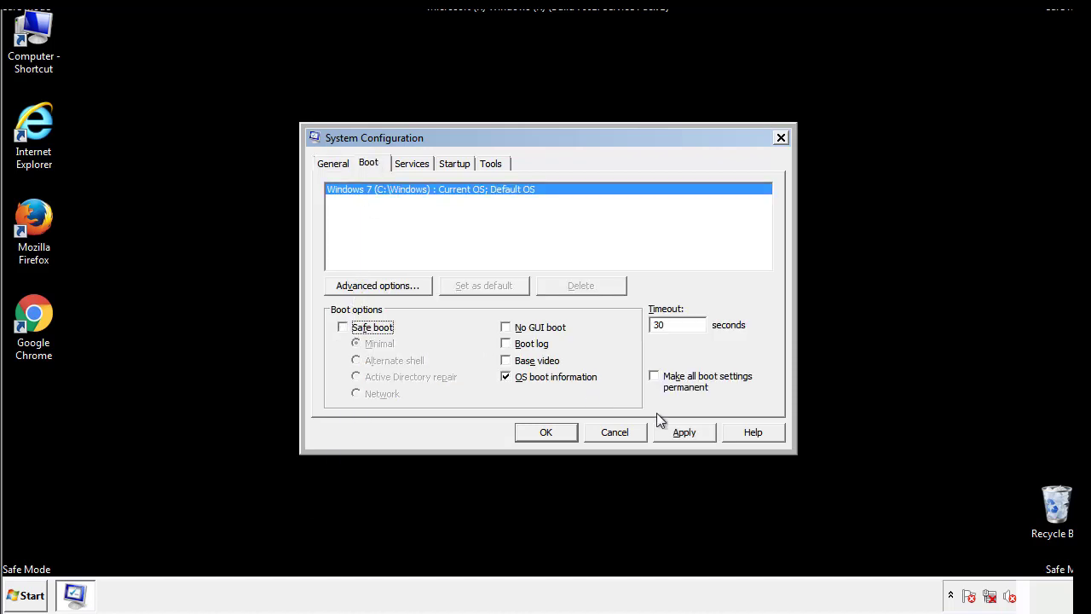